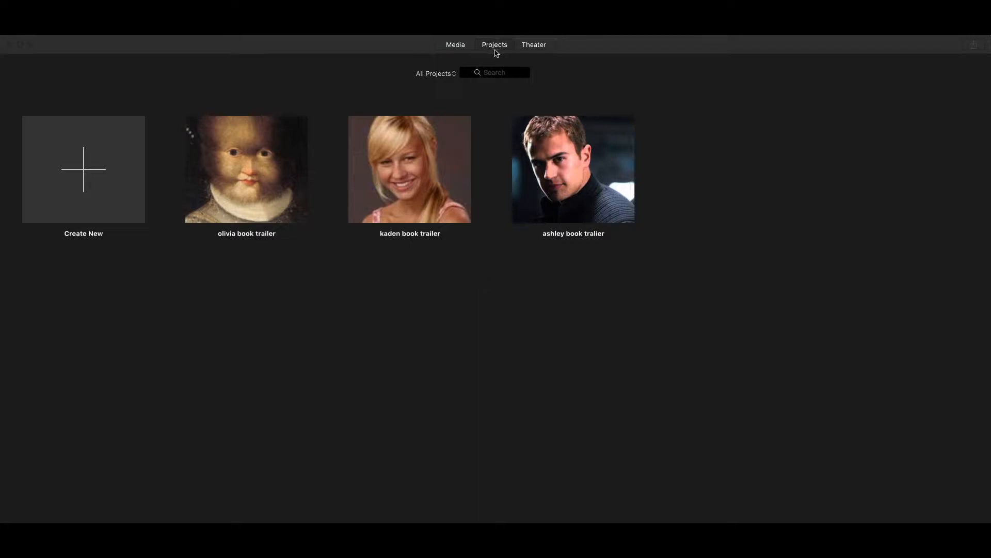
mouse_move(187, 128)
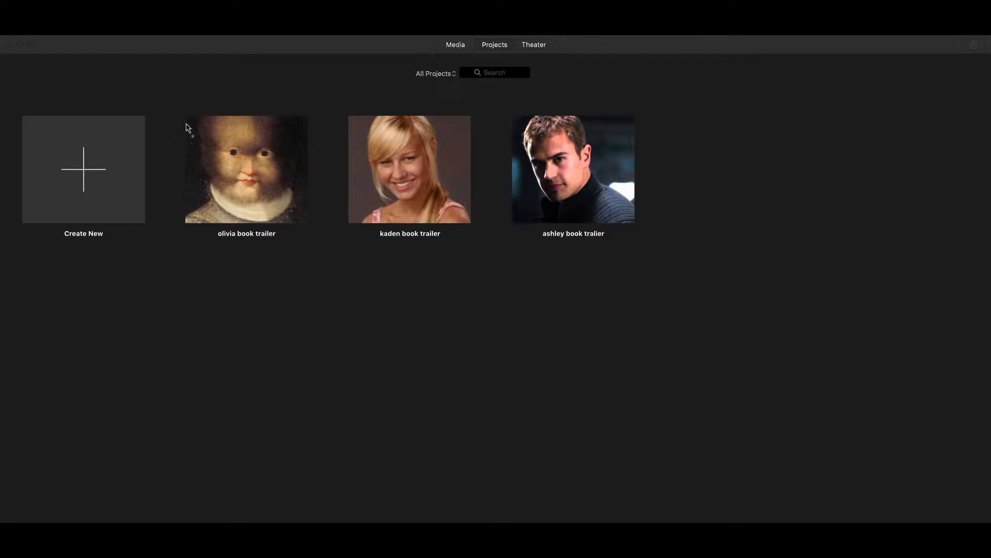
mouse_move(706, 258)
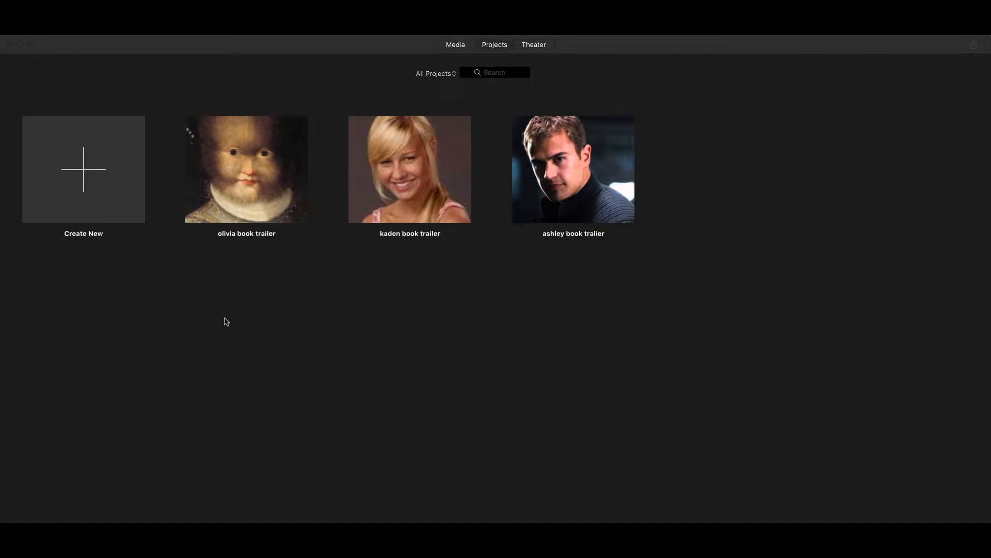
mouse_move(68, 179)
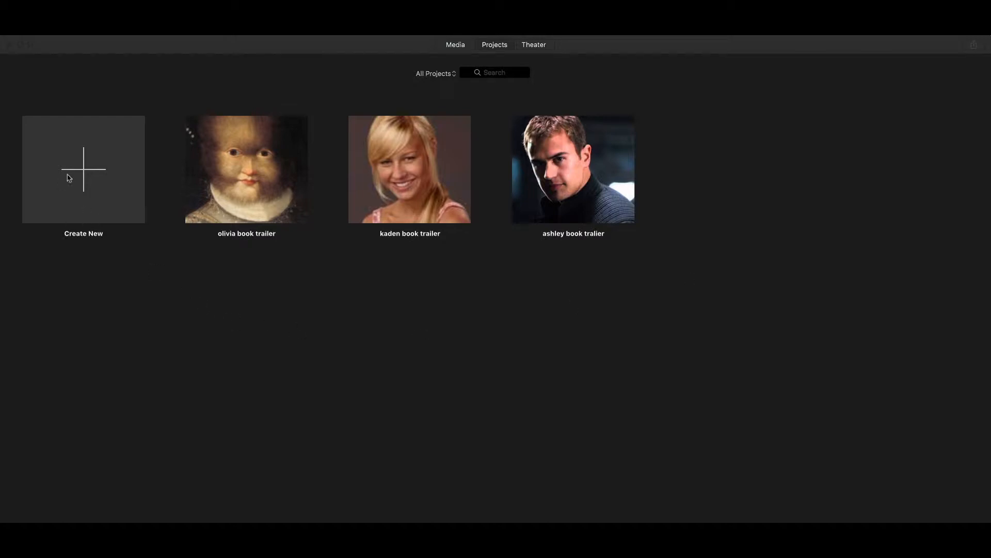
mouse_move(90, 186)
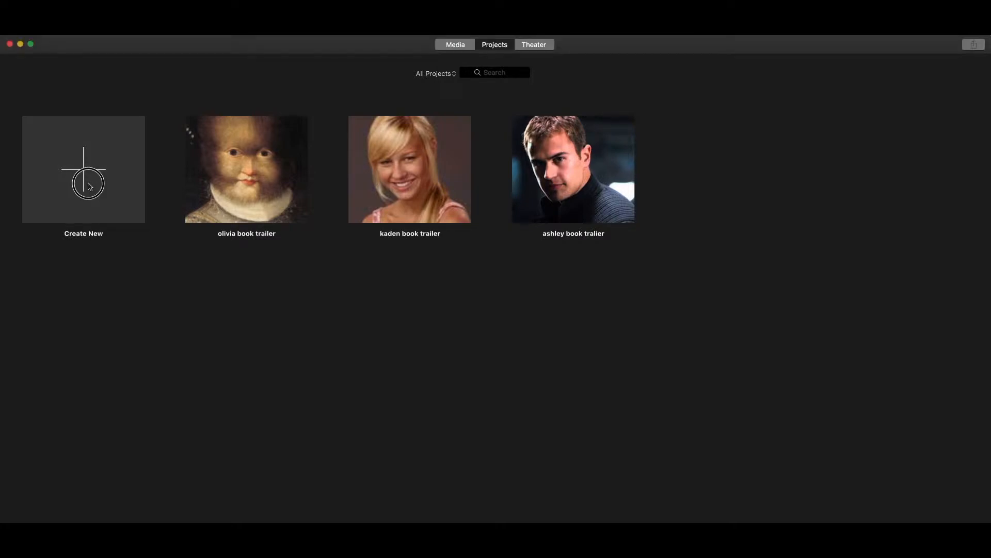
Step: Bring up the Create New choice between Movie and Trailer from the Projects browser
left_click(82, 168)
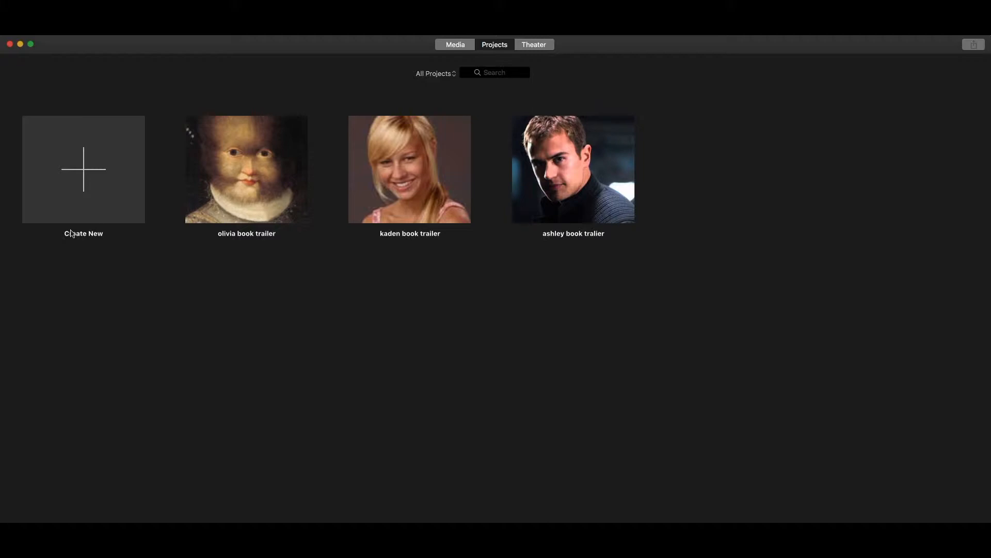
mouse_move(96, 210)
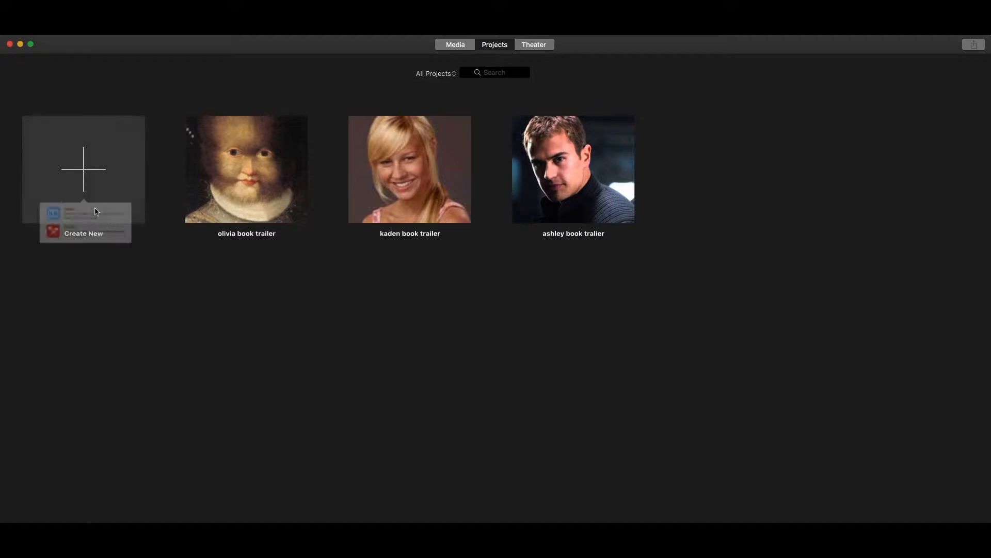
Step: Start a new Movie project and show its My Movie media, dismissing the voiceover recorder
left_click(83, 232)
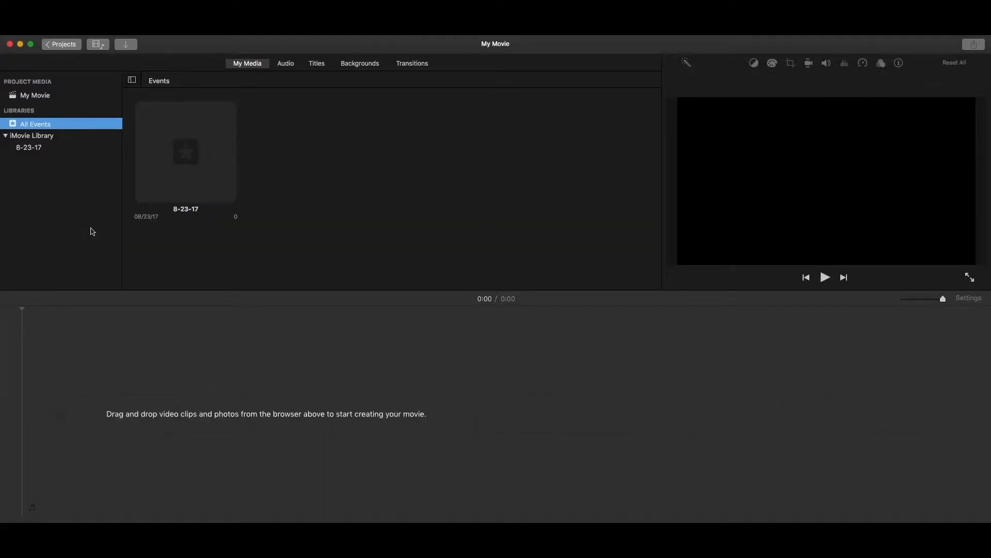
left_click(35, 95)
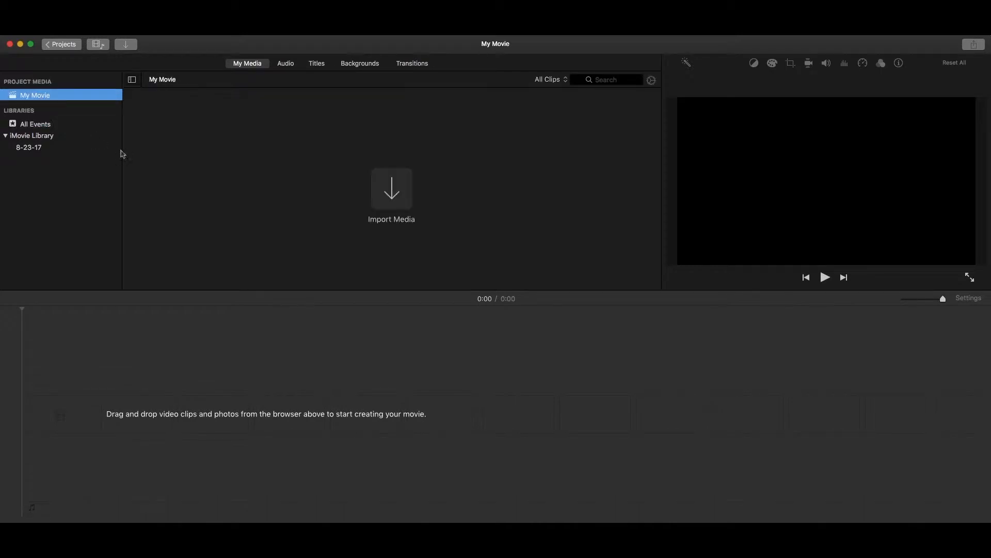
mouse_move(245, 171)
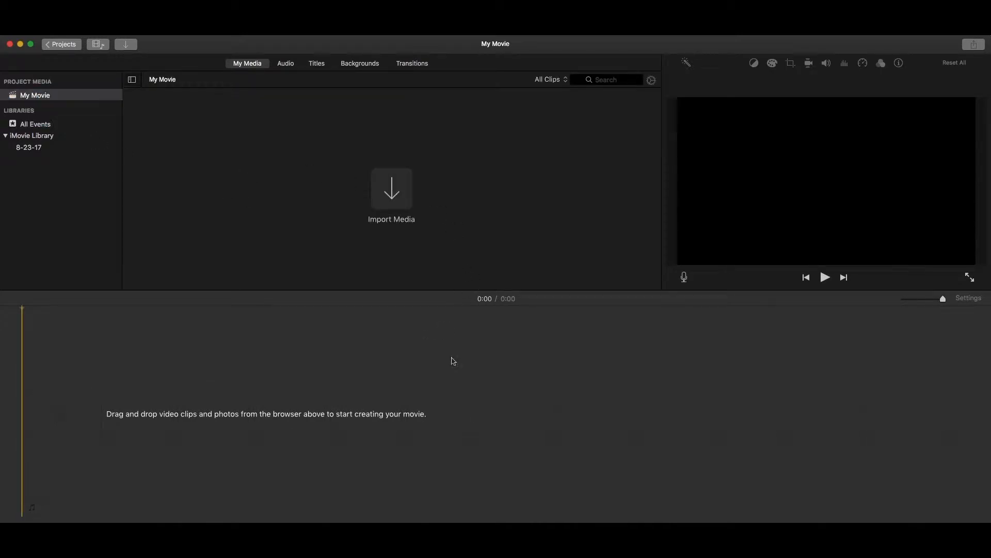
mouse_move(658, 336)
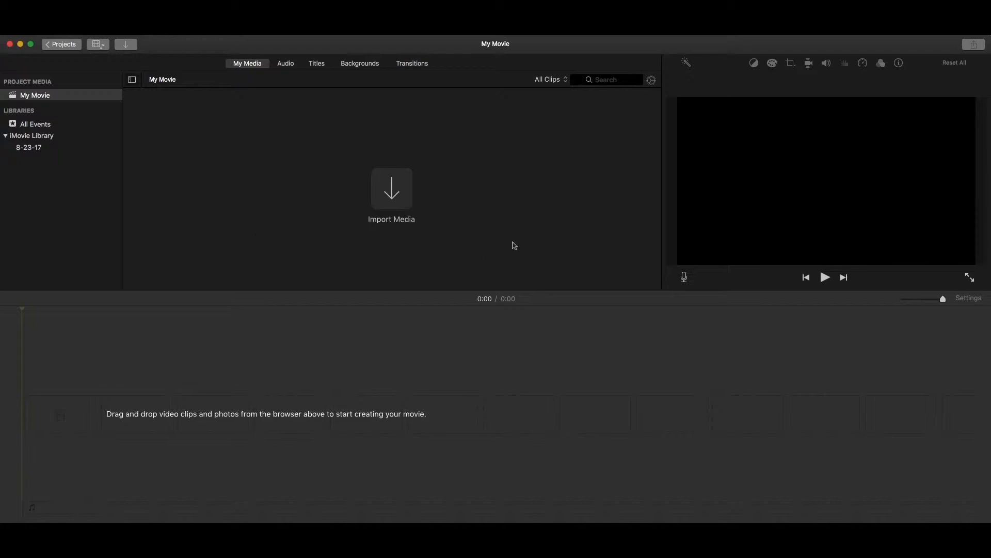
mouse_move(468, 174)
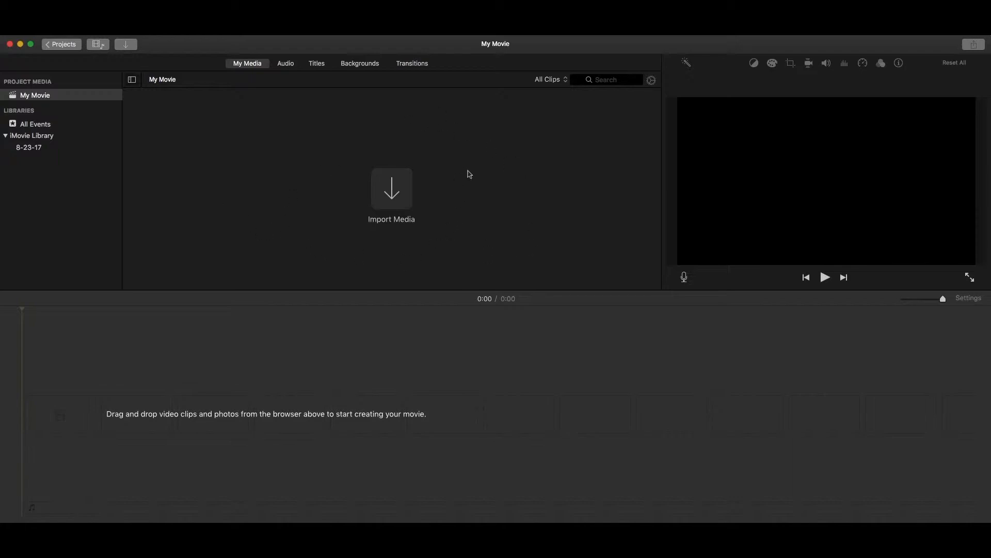
mouse_move(306, 175)
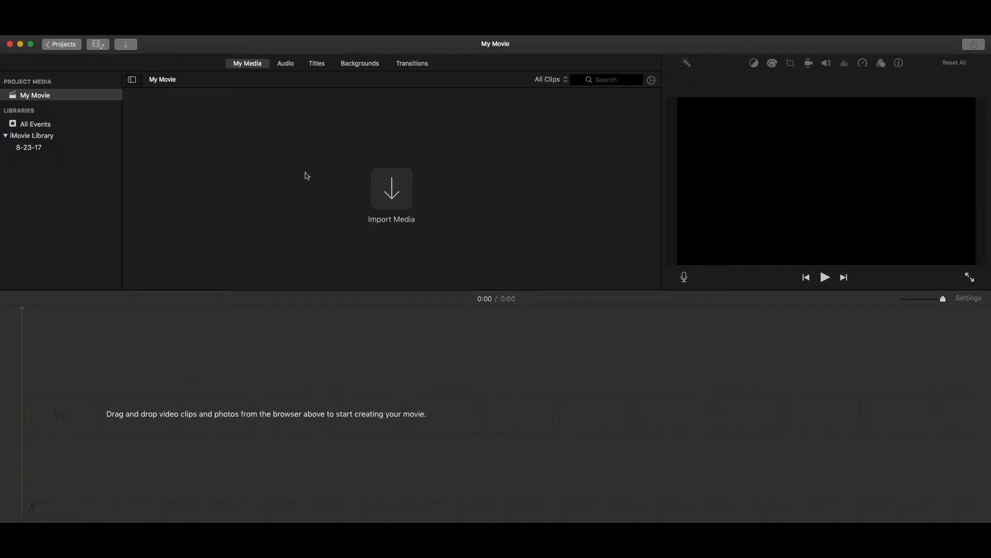
mouse_move(886, 188)
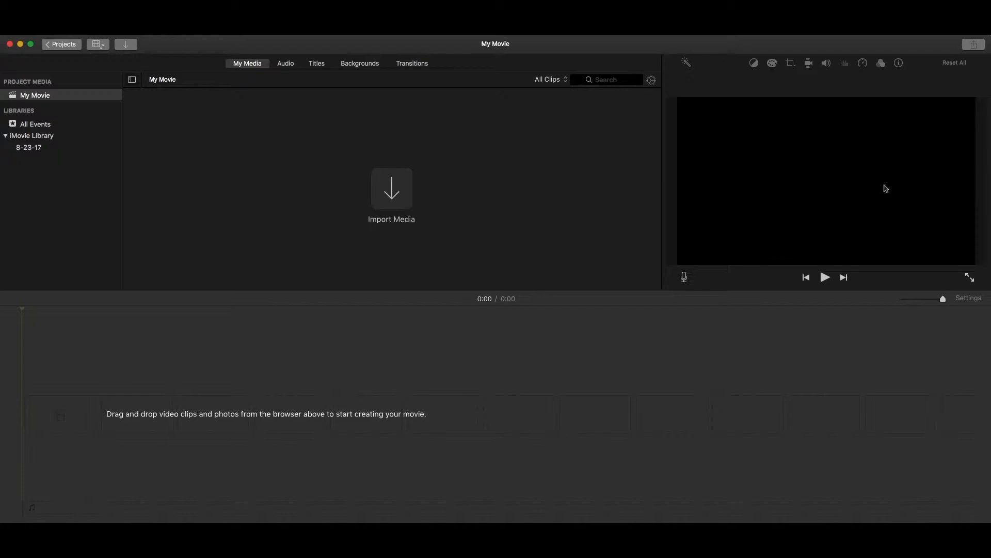
mouse_move(714, 193)
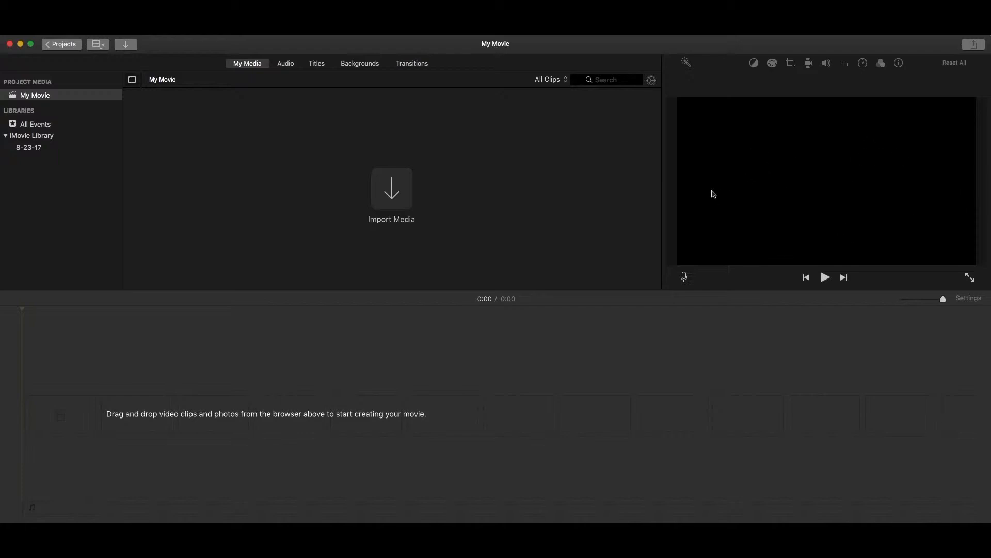
mouse_move(880, 223)
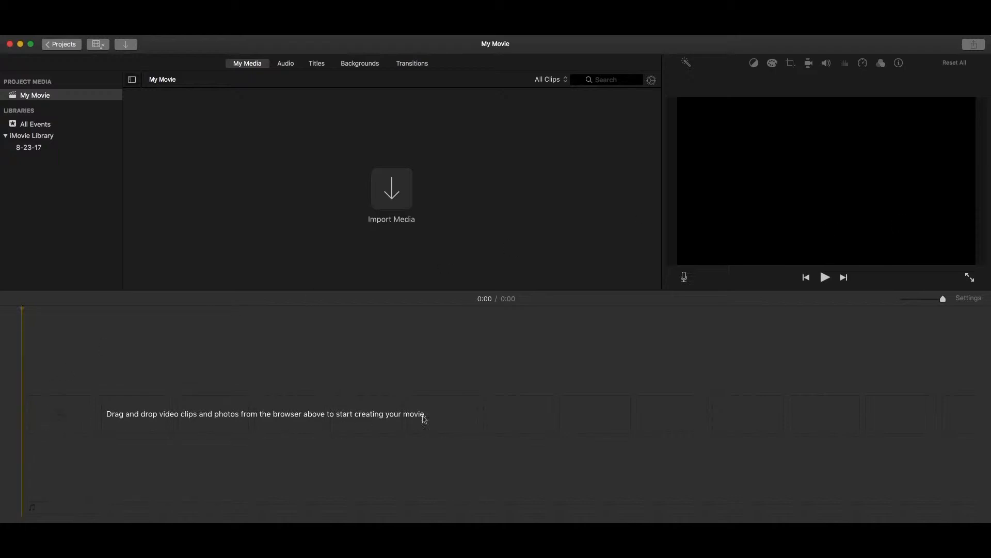
mouse_move(146, 399)
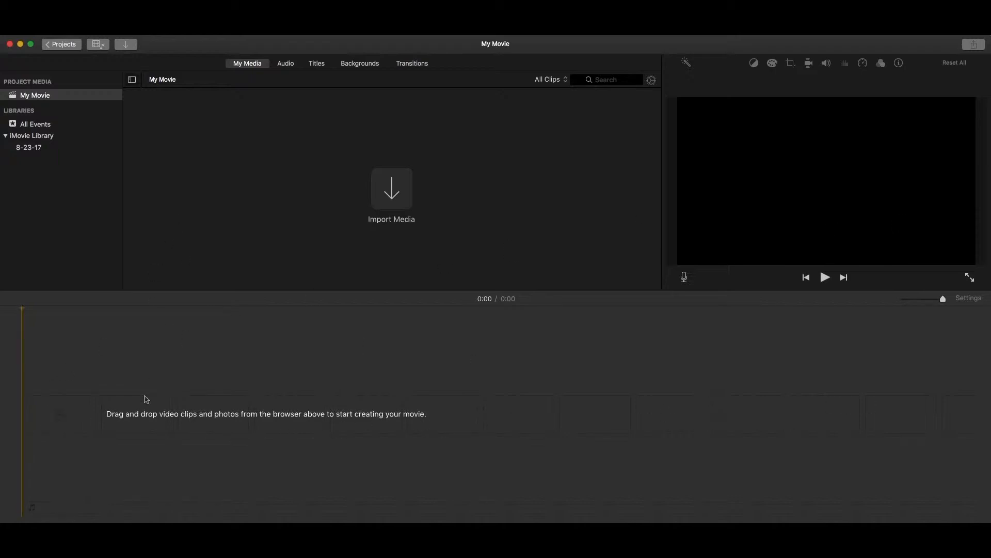
mouse_move(78, 451)
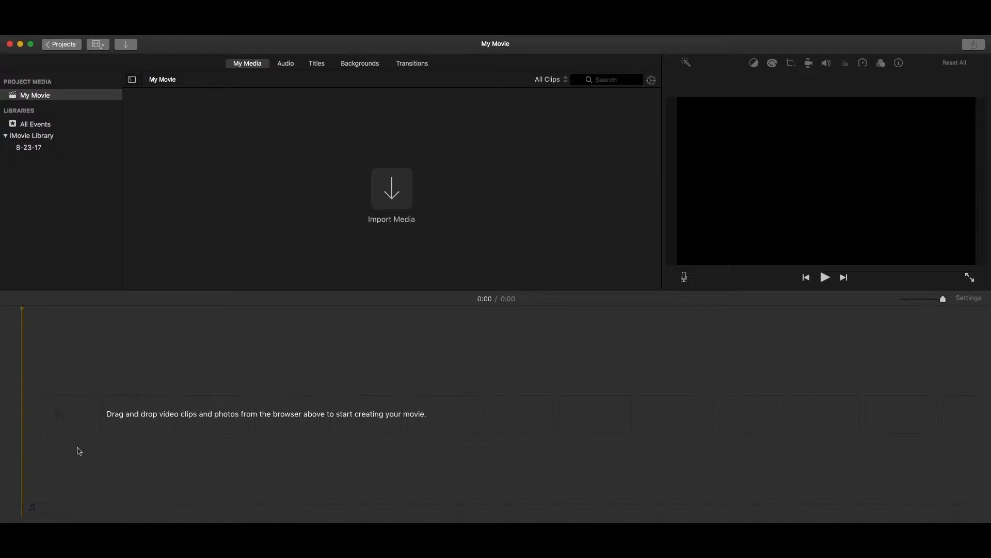
mouse_move(180, 406)
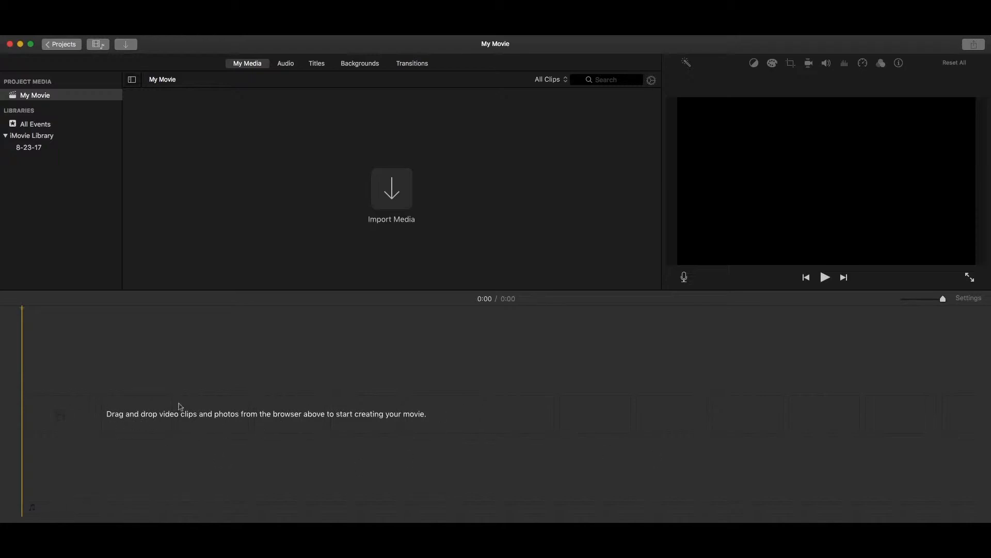
mouse_move(75, 415)
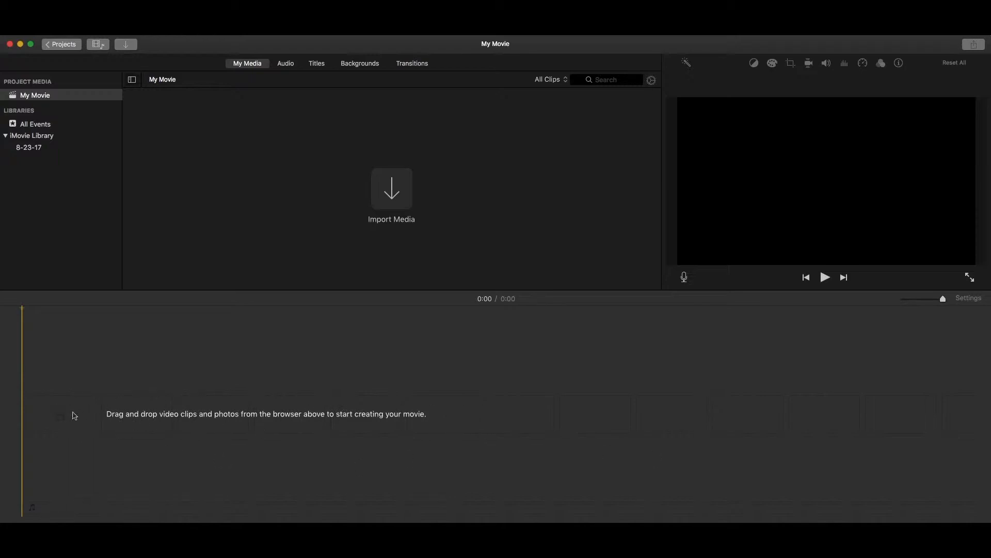
mouse_move(722, 408)
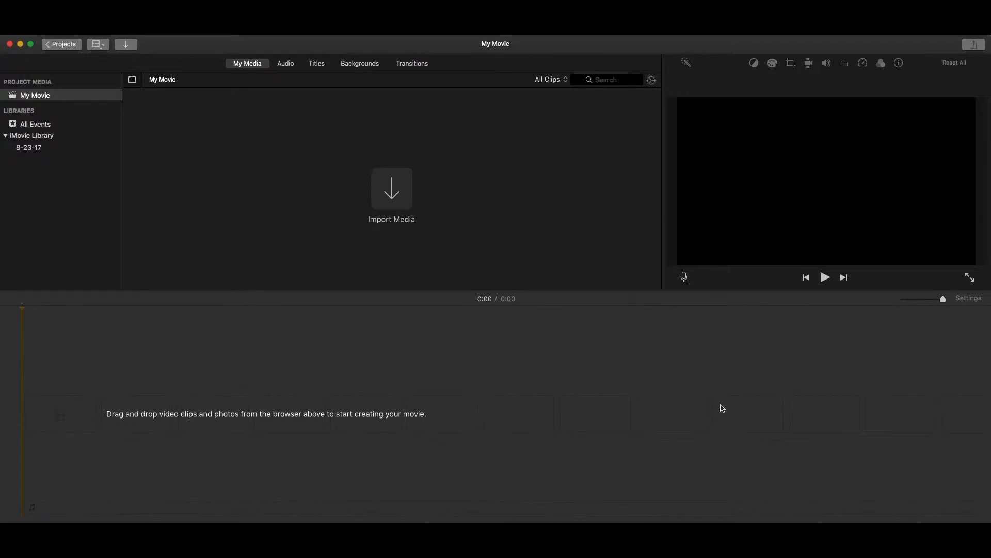
mouse_move(854, 196)
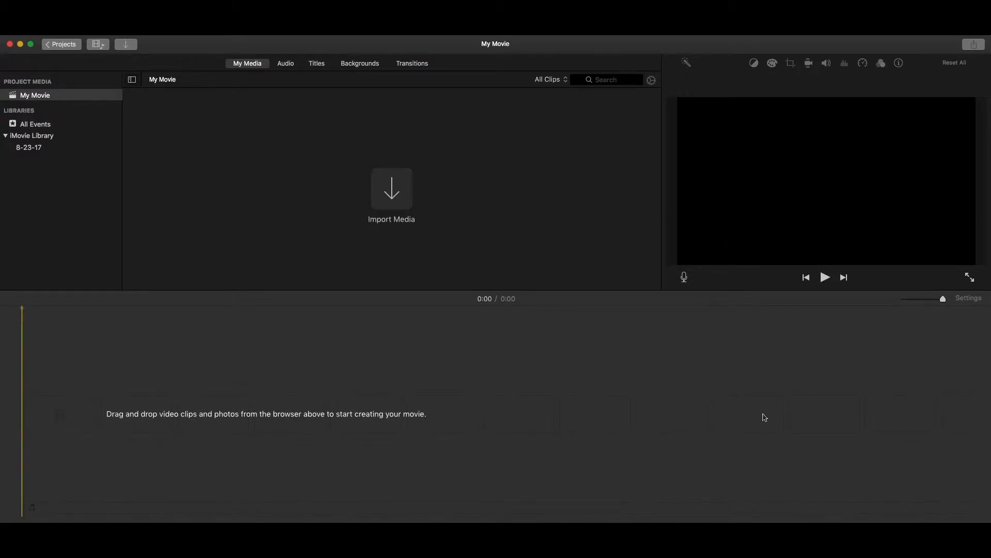
mouse_move(682, 325)
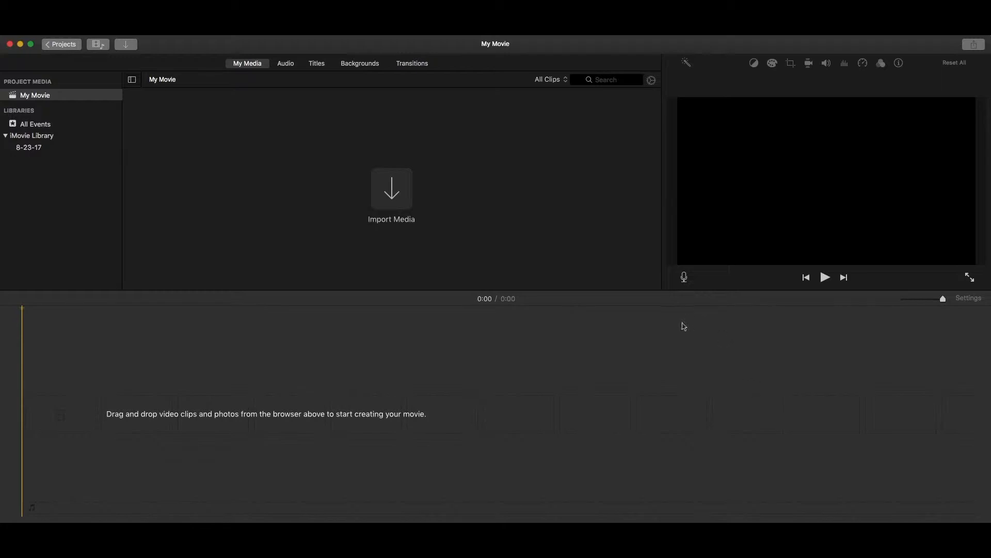
mouse_move(711, 340)
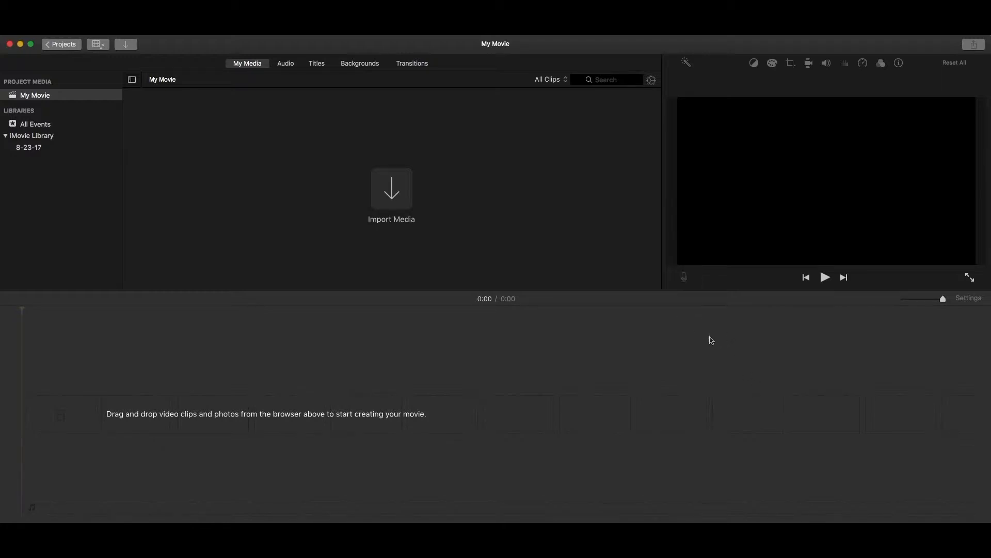
left_click(684, 277)
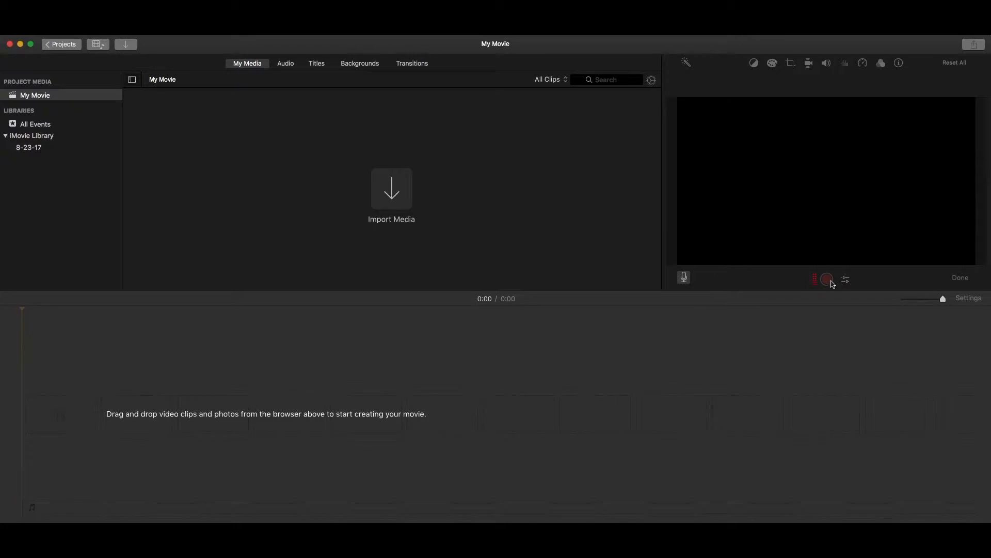
left_click(826, 278)
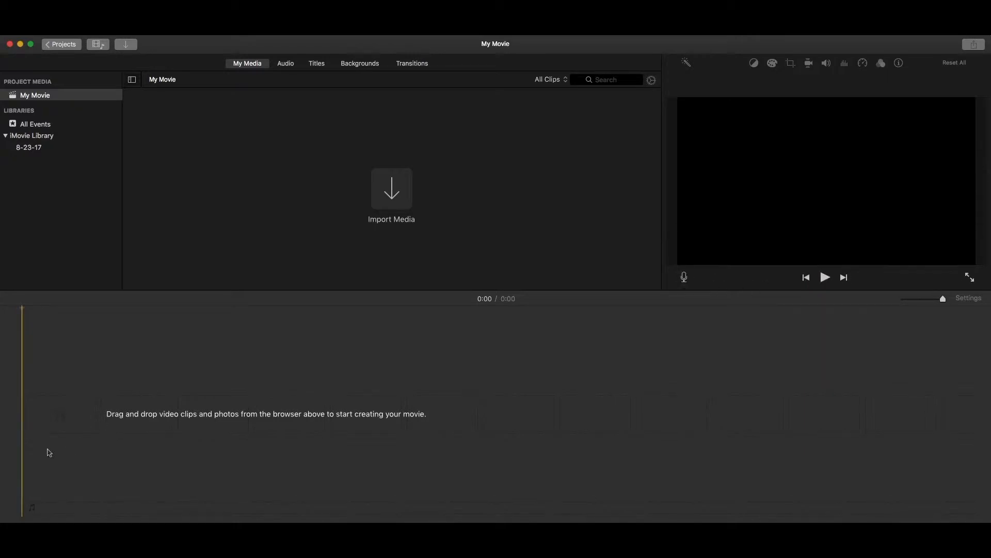
mouse_move(829, 463)
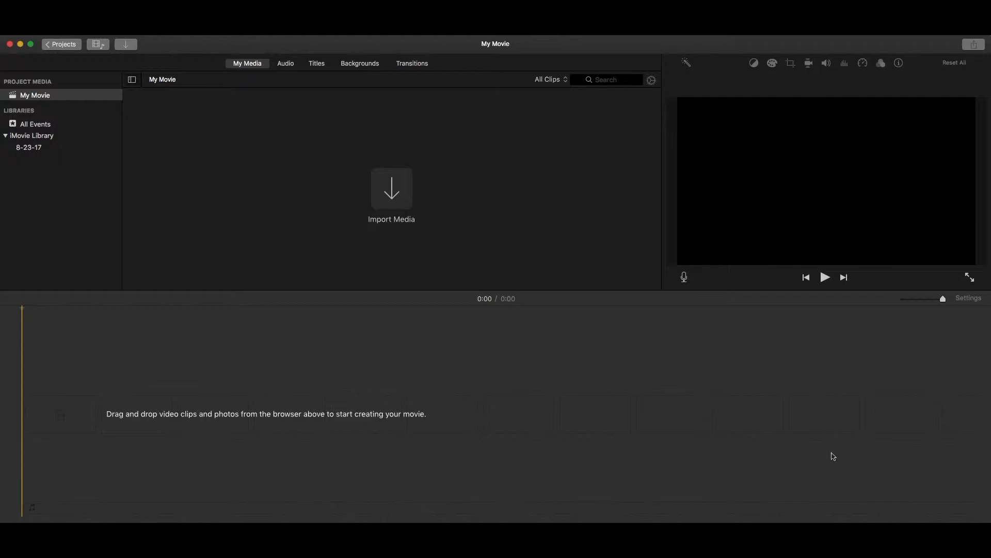
mouse_move(319, 362)
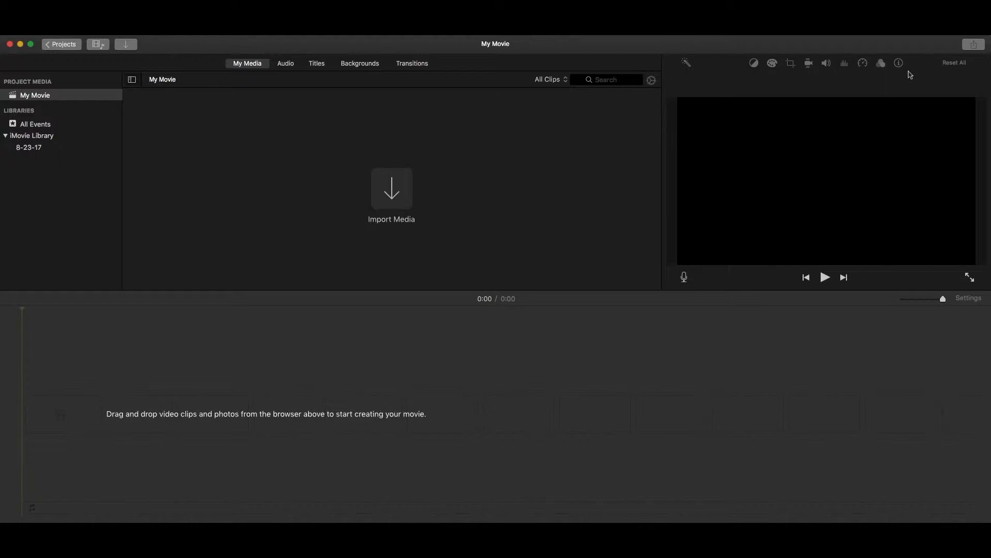
mouse_move(777, 74)
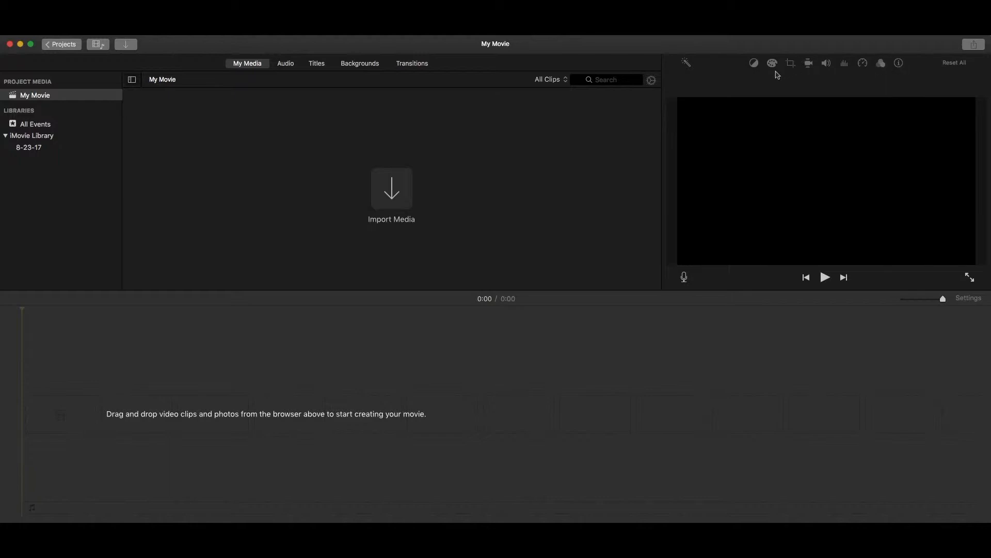
mouse_move(832, 80)
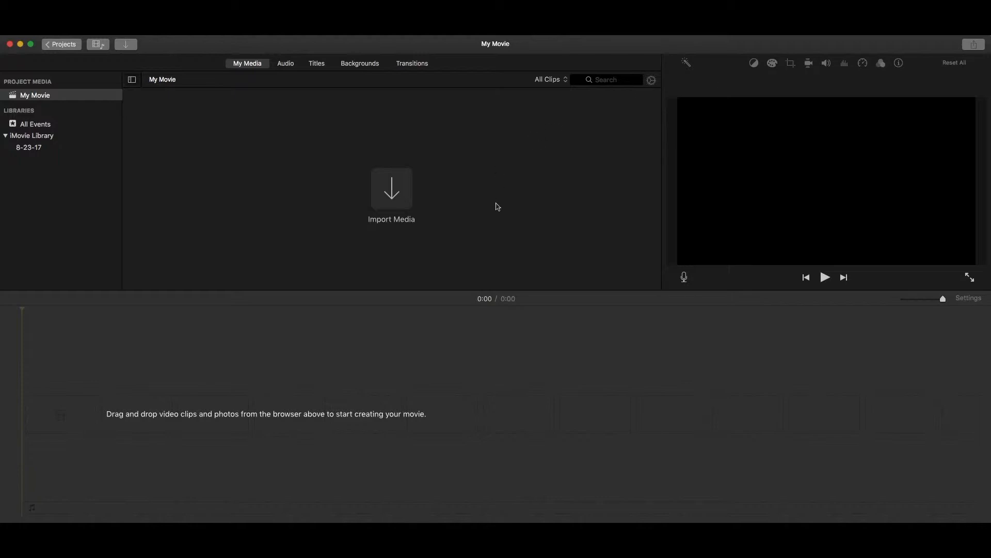
mouse_move(500, 221)
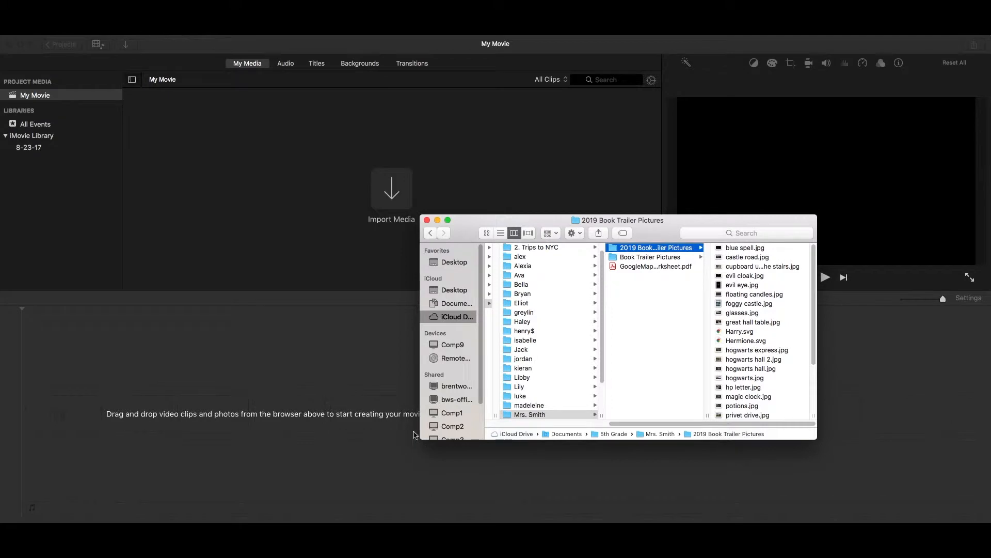
mouse_move(451, 324)
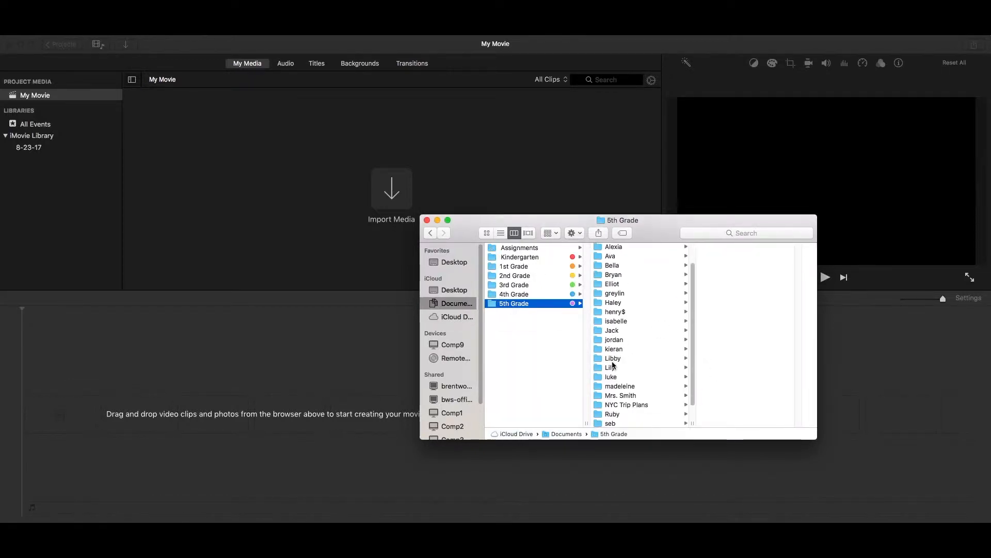
Step: Open the 2019 Book Trailer Pictures folder and select its photos for import
left_click(620, 396)
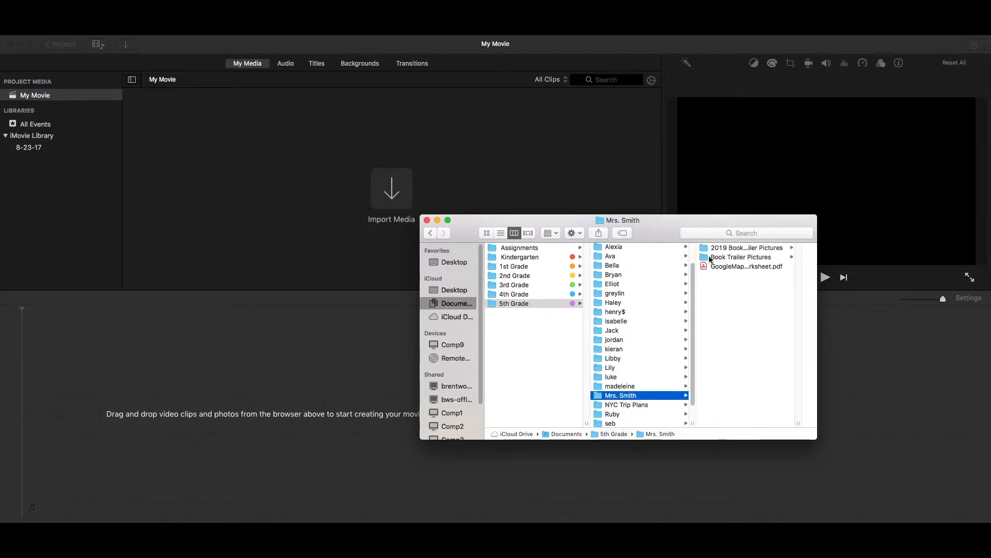
mouse_move(751, 292)
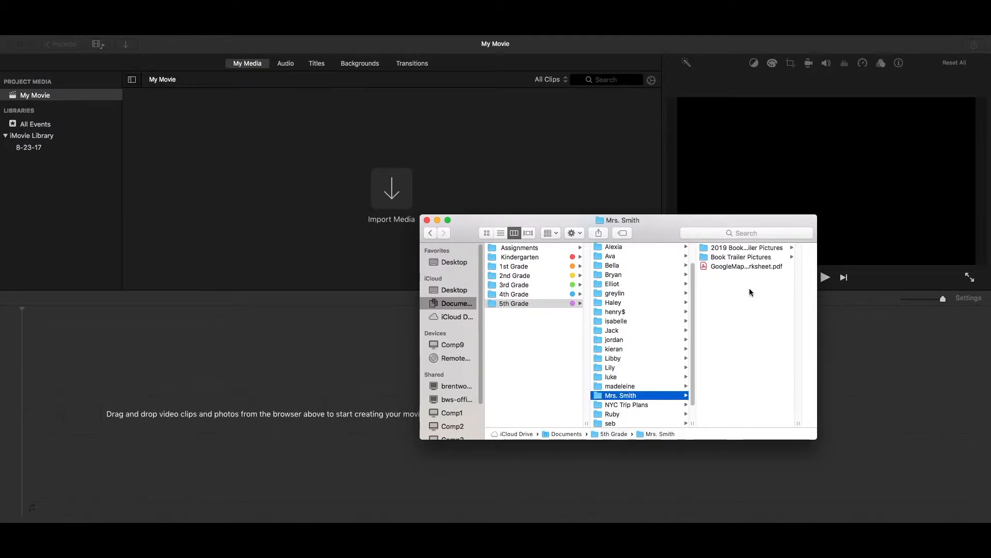
left_click(745, 247)
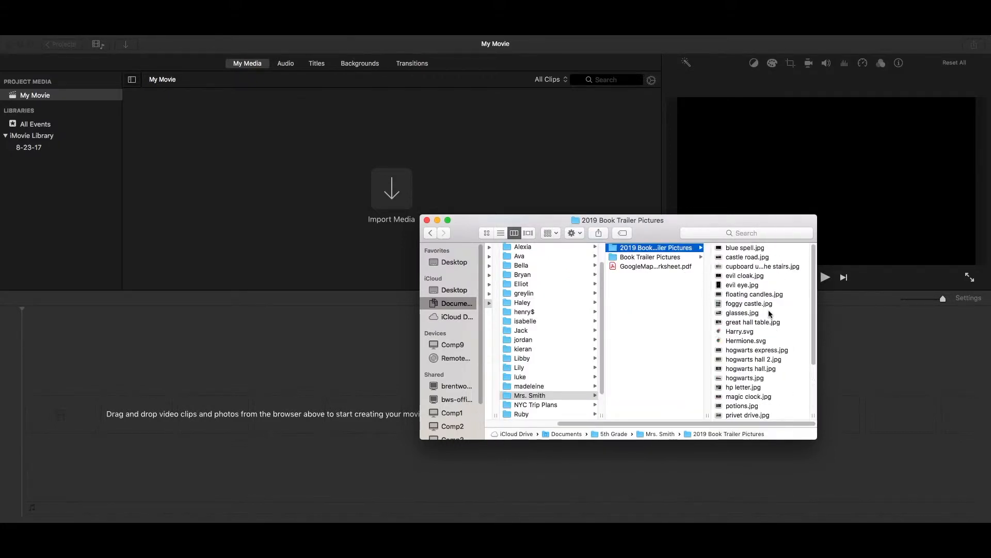
left_click(745, 246)
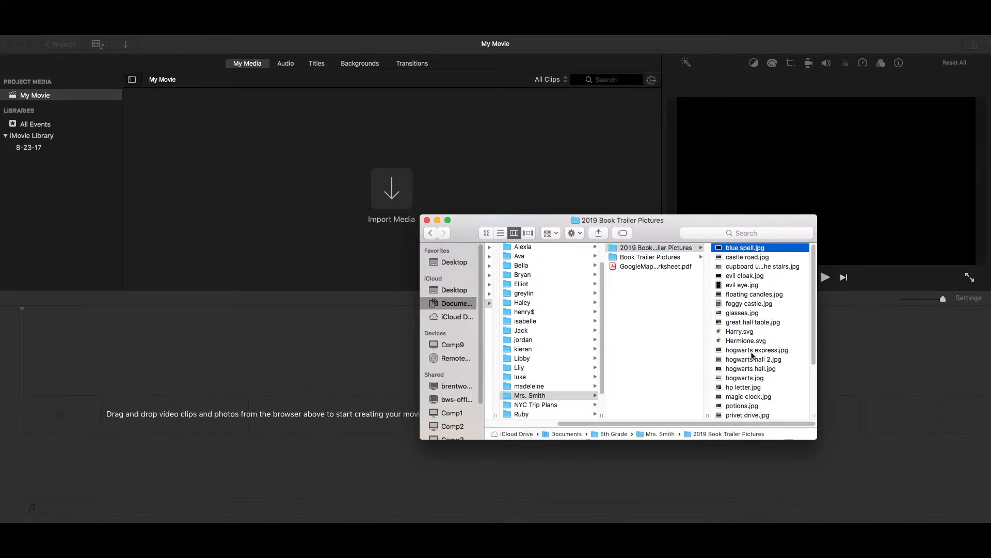
left_click(744, 246)
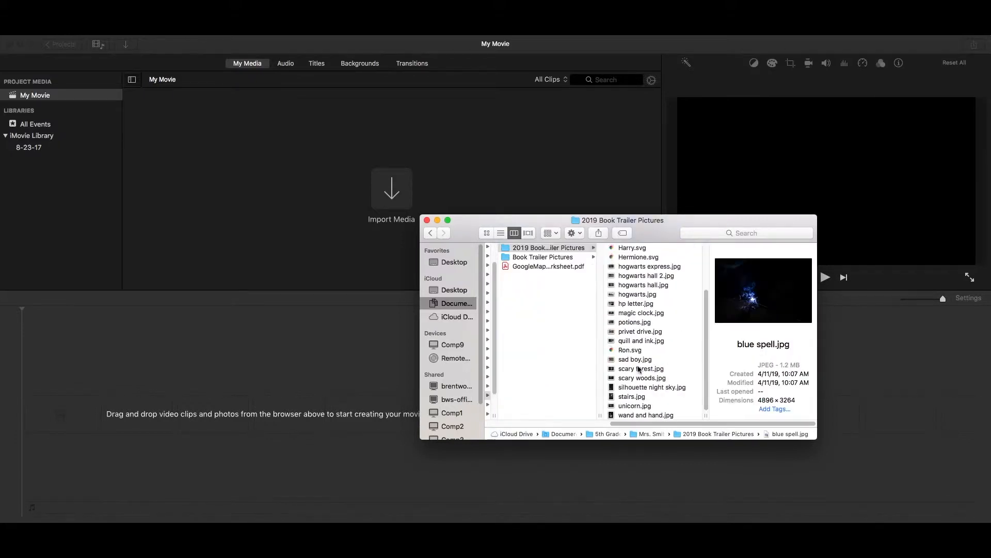
key("cmd+a")
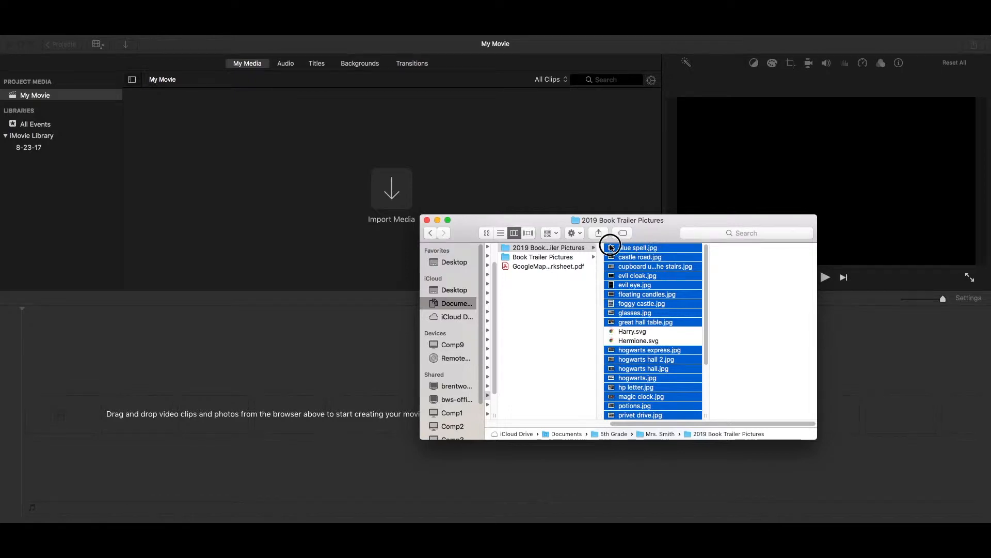
Step: Import the photos, place the hooded-figure photo on the timeline and trim it to about 3 seconds
left_click_drag(610, 247, 313, 177)
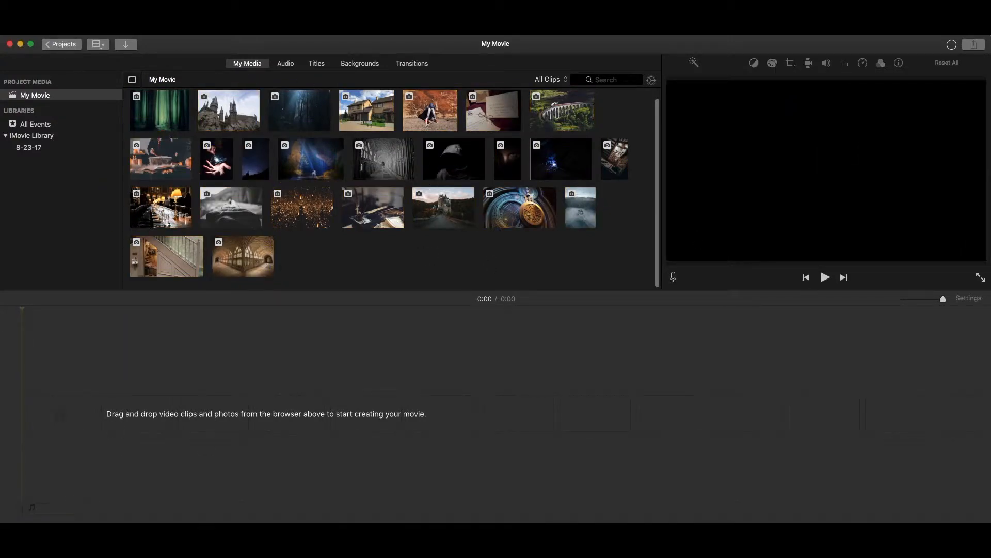
left_click_drag(429, 110, 253, 414)
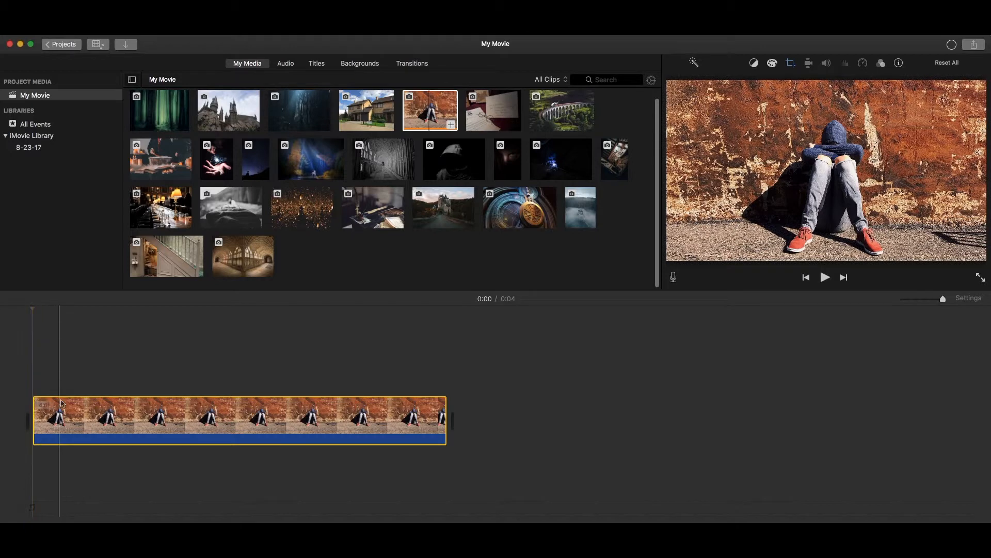
mouse_move(44, 416)
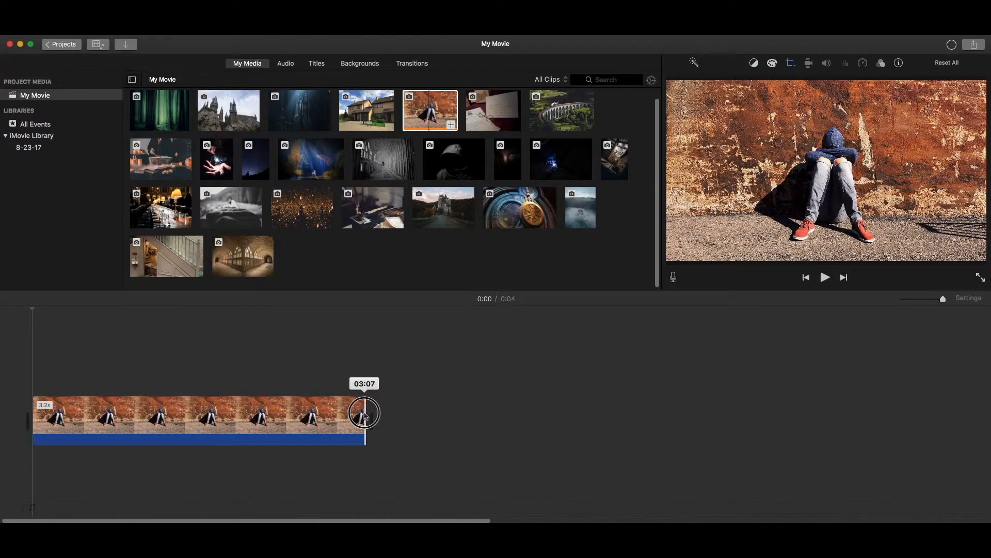
left_click_drag(364, 413, 337, 417)
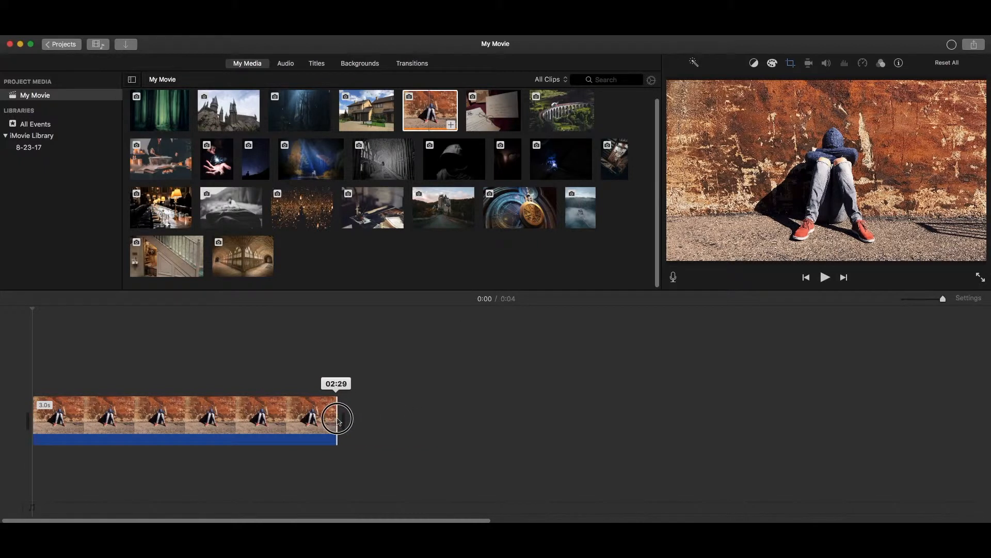
left_click_drag(337, 418, 47, 418)
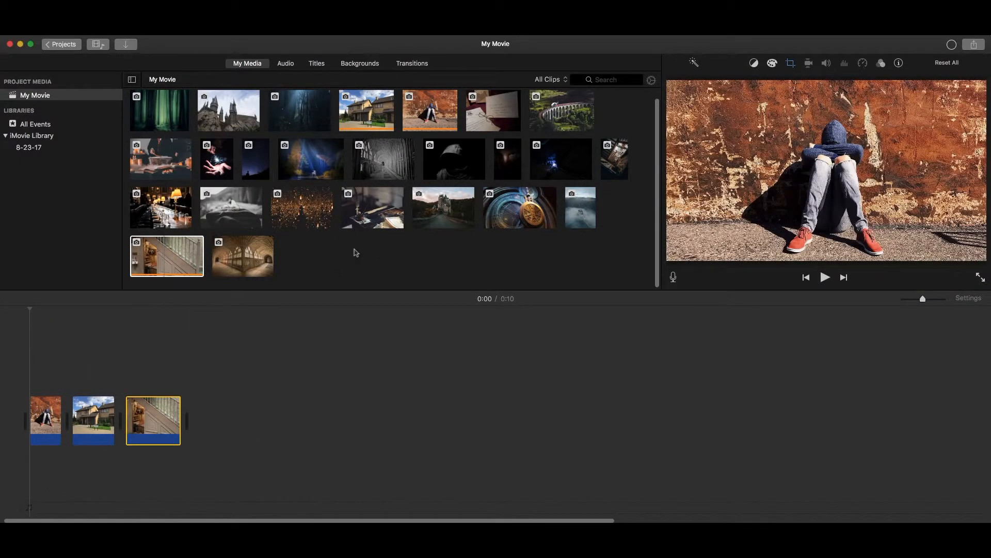
mouse_move(509, 112)
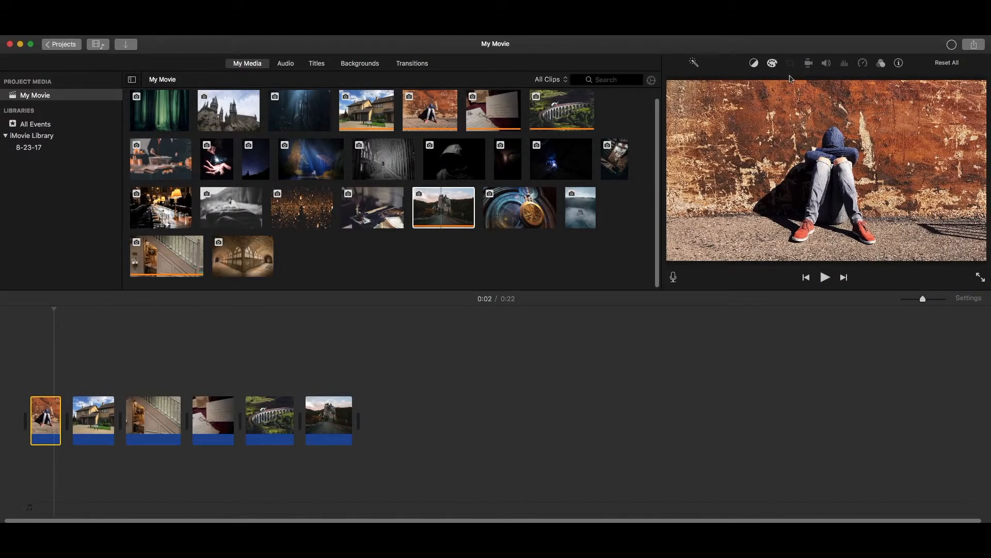
Step: Give the hooded-figure photo a Ken Burns zoom ending on a tighter framing and preview it
left_click(790, 63)
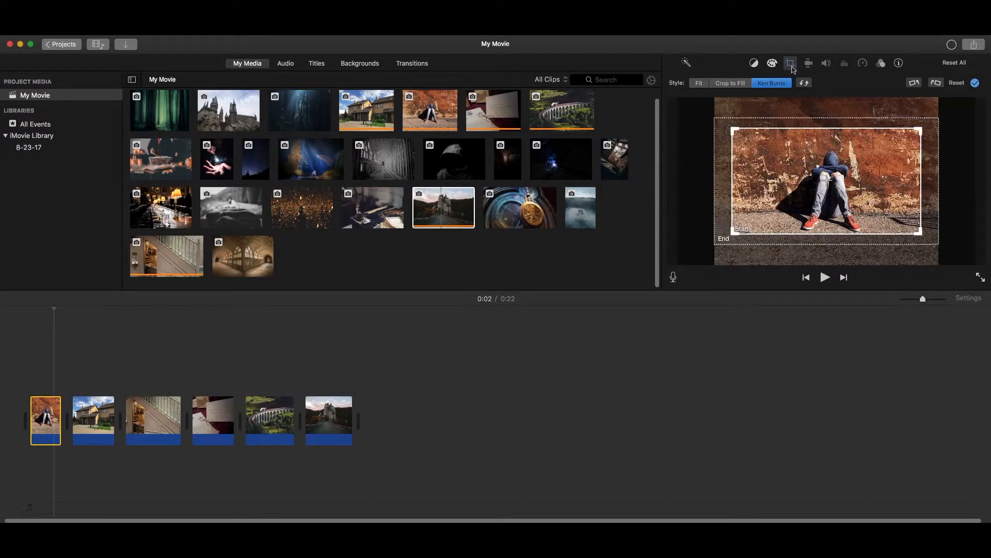
mouse_move(790, 63)
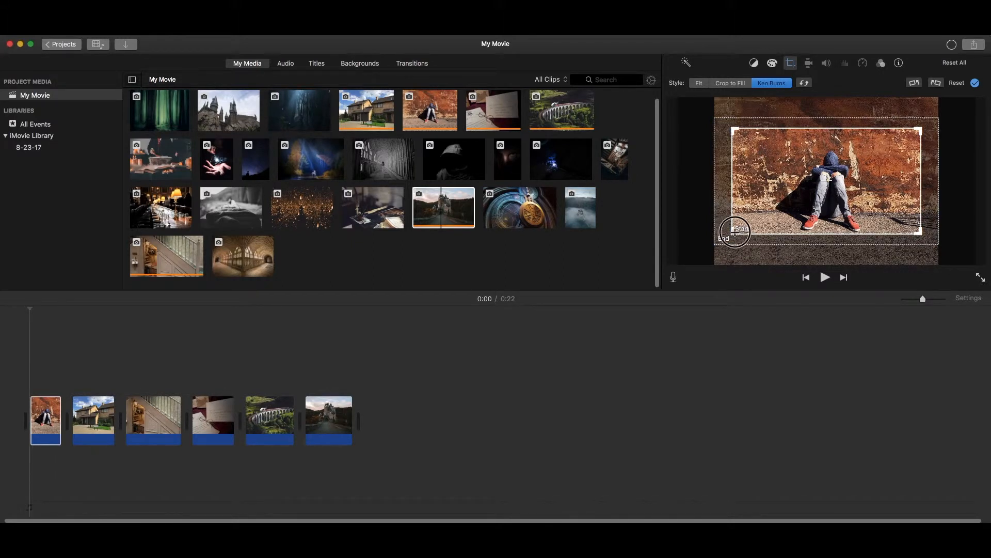
left_click_drag(735, 229, 745, 131)
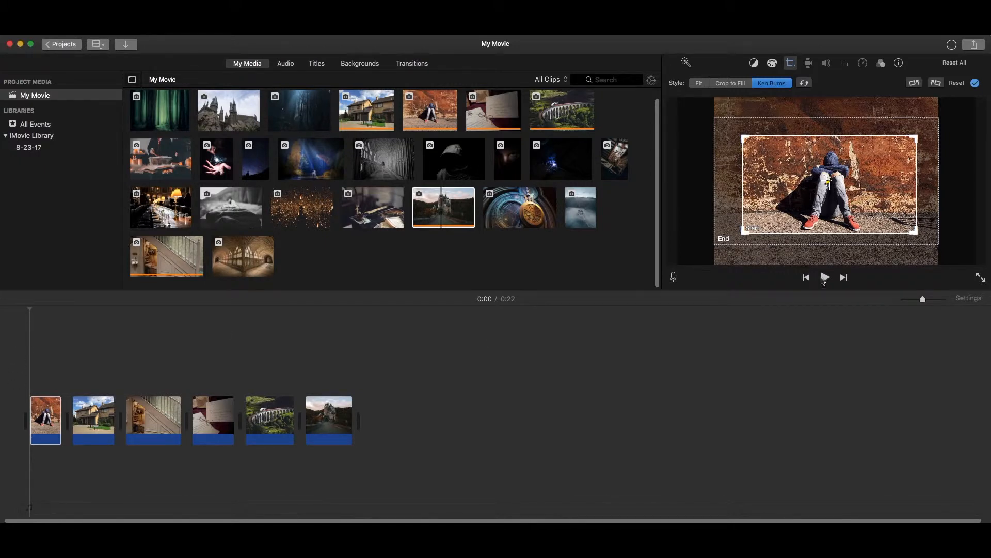
left_click(826, 277)
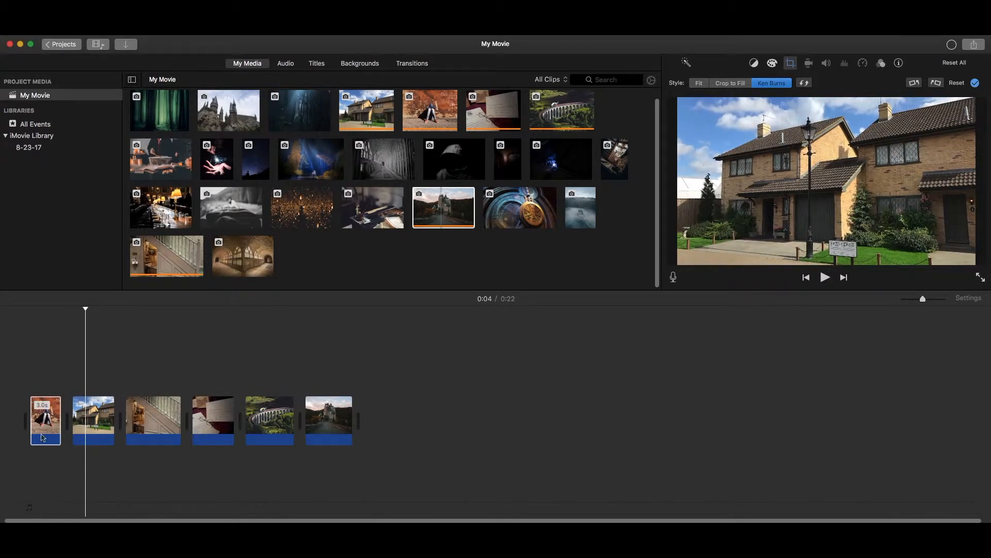
Step: Swap the Ken Burns start and end framings and play the movie to check the zoom
left_click(44, 420)
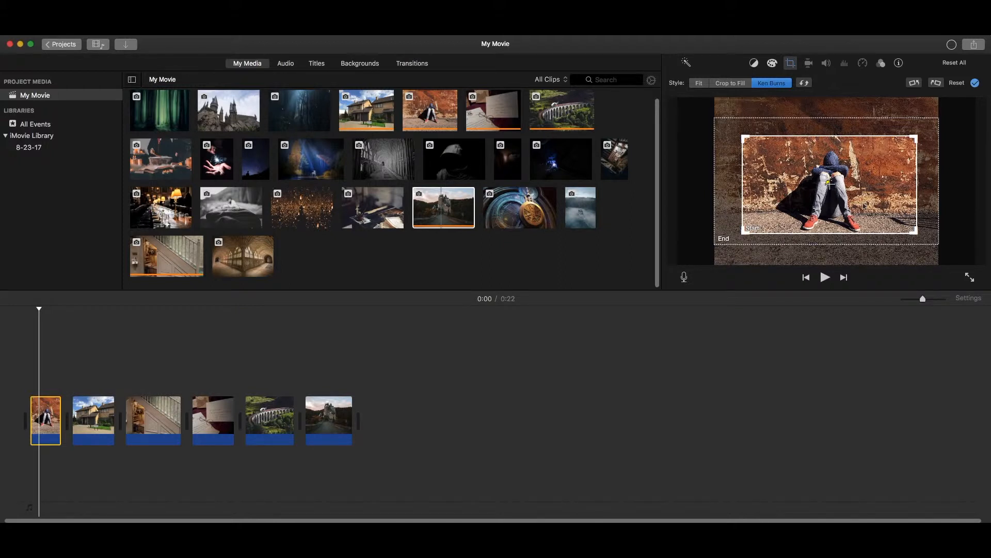
mouse_move(805, 94)
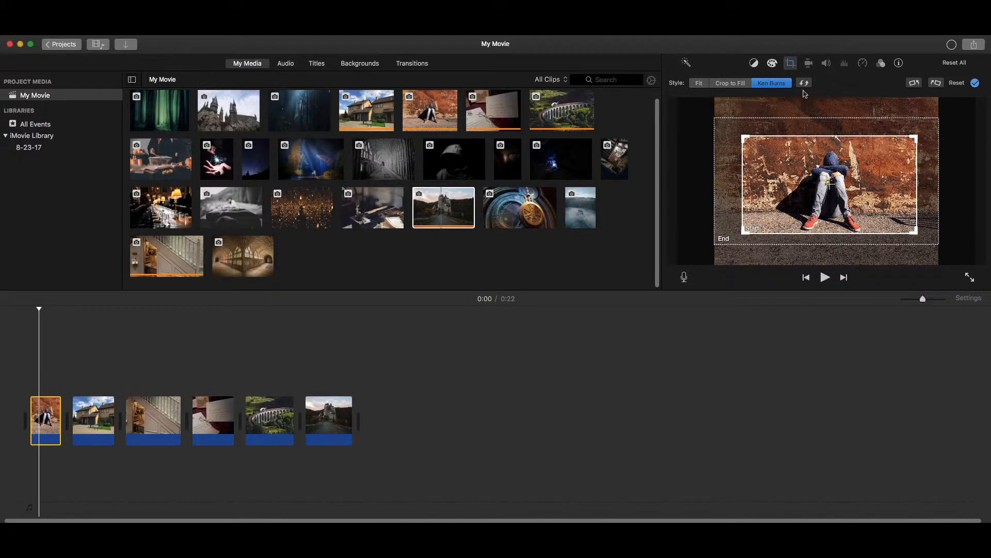
mouse_move(803, 83)
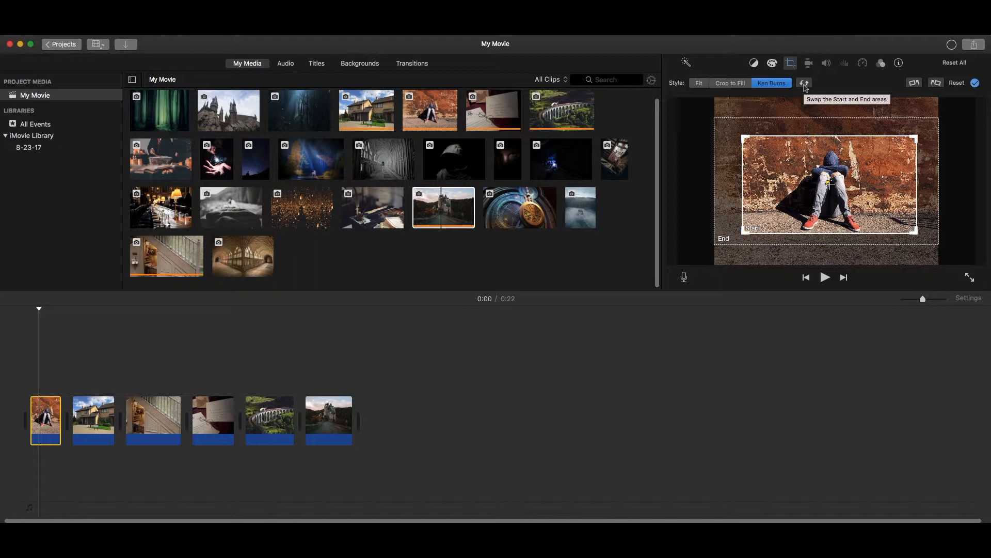
left_click(803, 82)
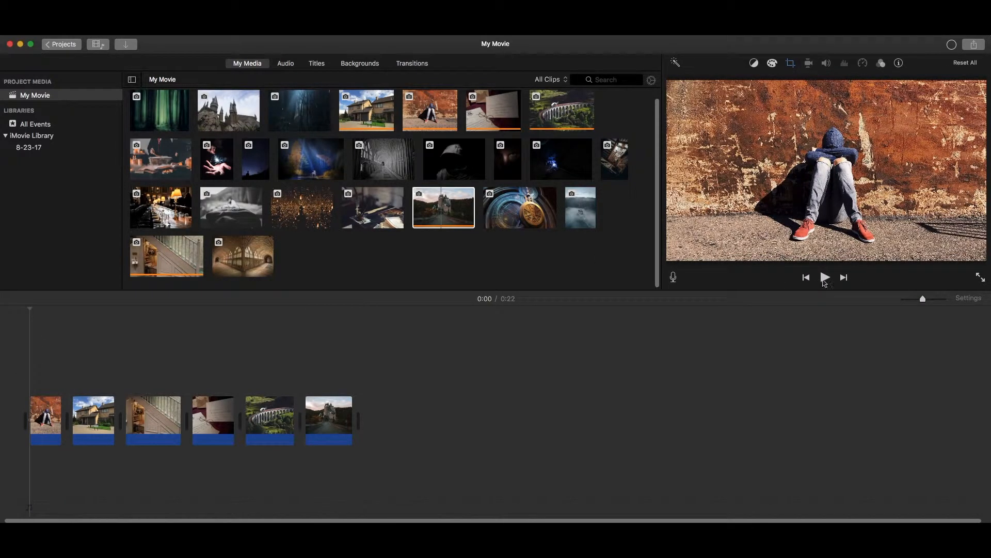
left_click(824, 277)
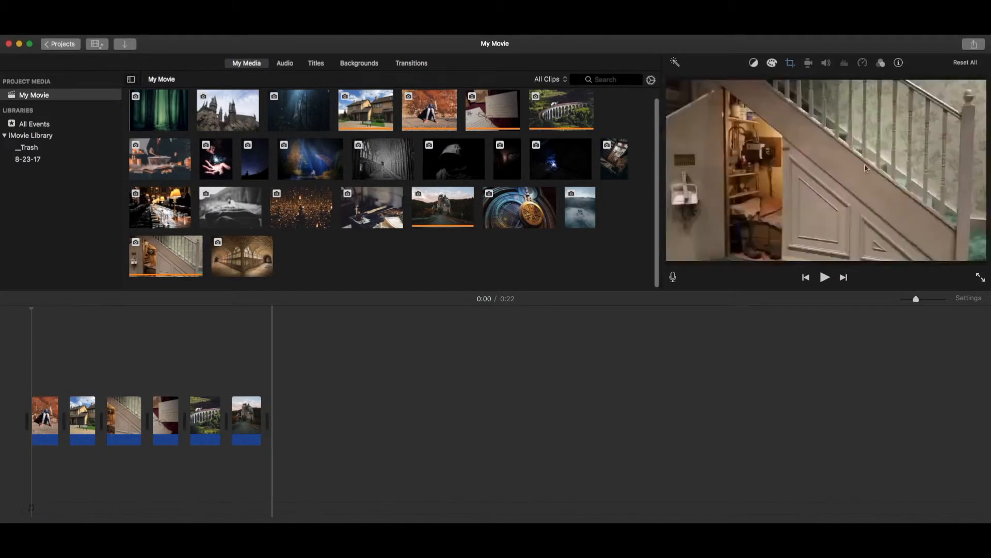
Step: Select the hooded-figure photo and bring up its Choose Clip Filter gallery
left_click(45, 420)
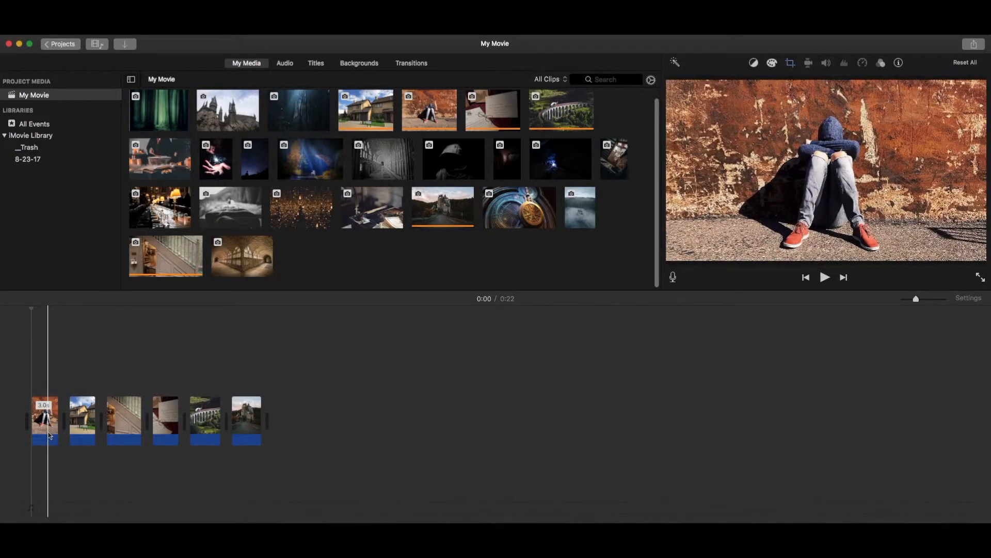
left_click(44, 420)
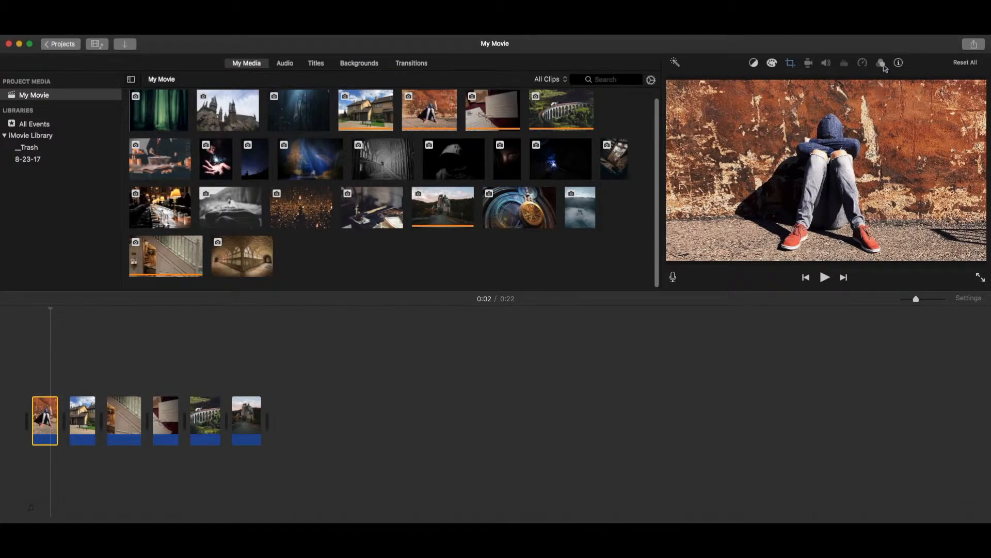
mouse_move(880, 63)
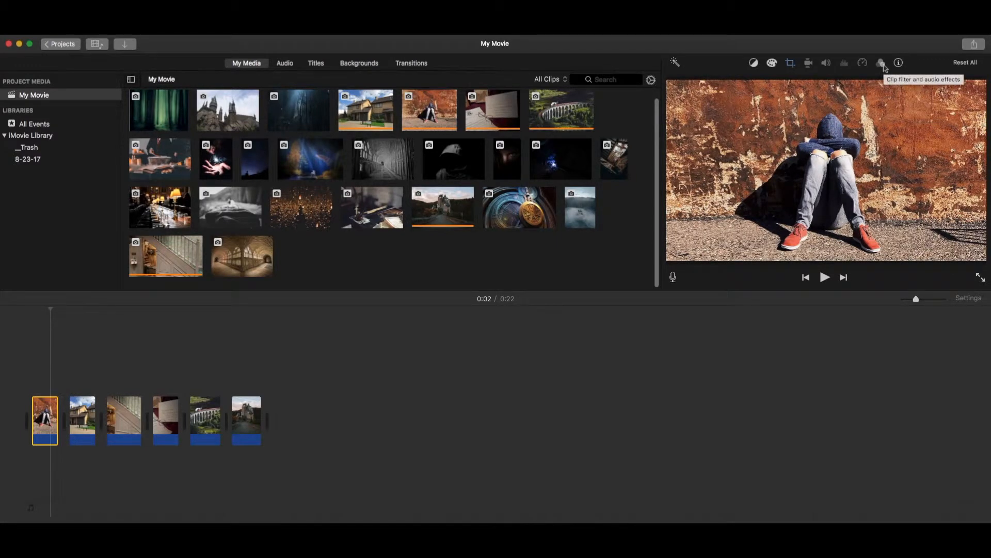
left_click(880, 63)
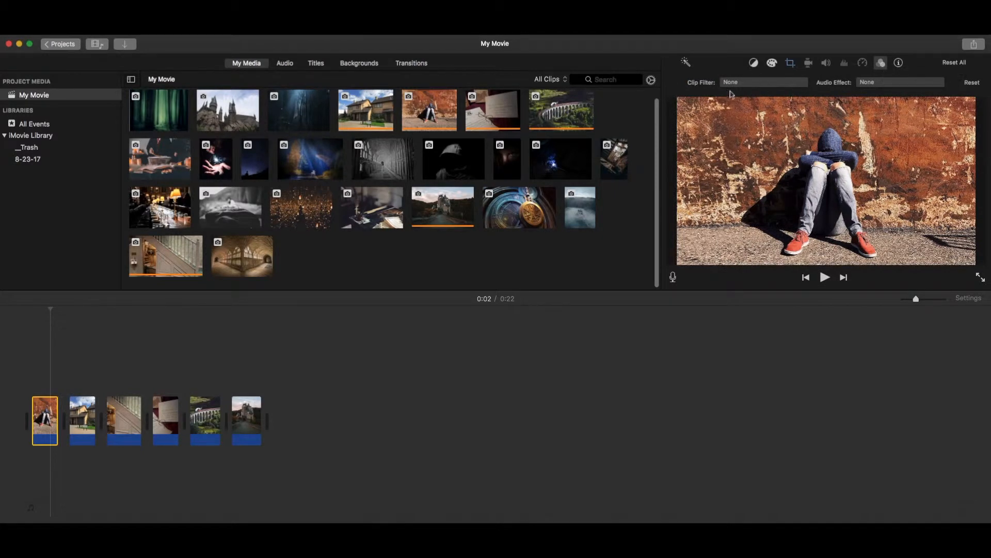
mouse_move(847, 92)
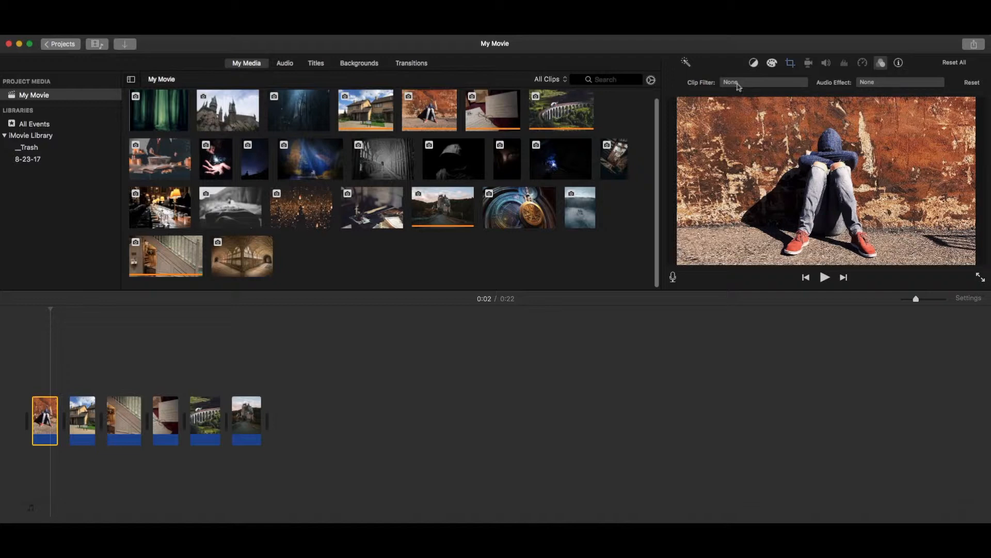
left_click(762, 83)
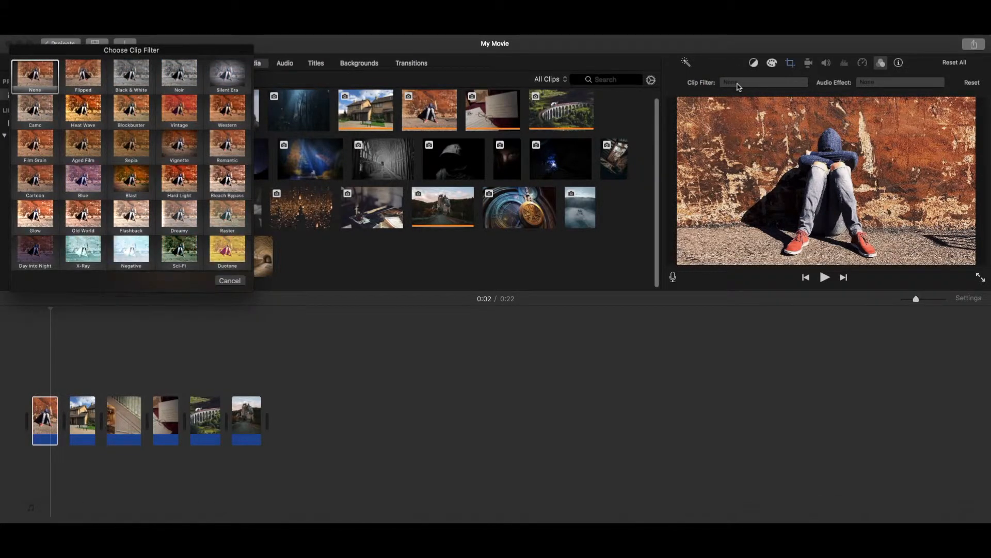
Step: Preview Noir, Vintage and None, then apply the Silent Era filter to the hooded-figure photo
left_click(227, 72)
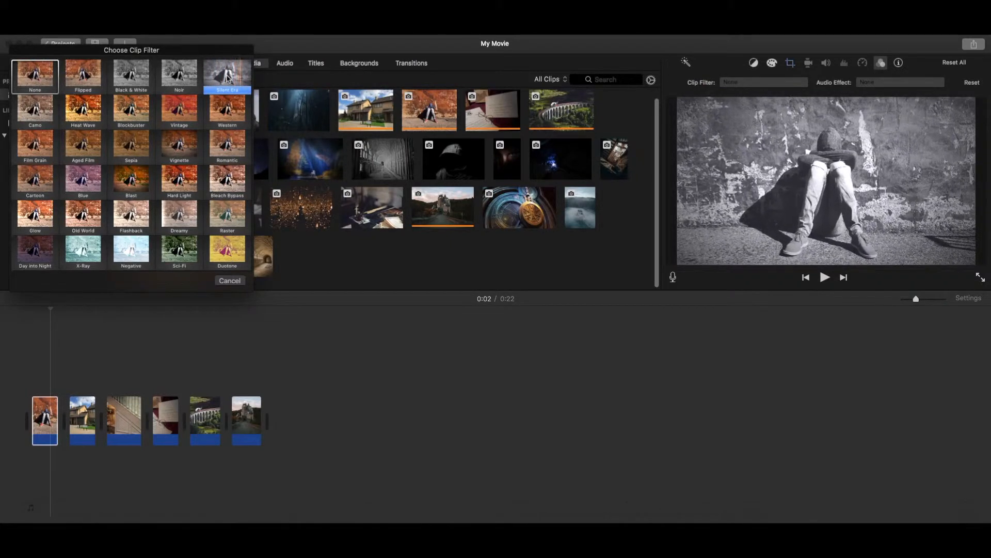
left_click(179, 72)
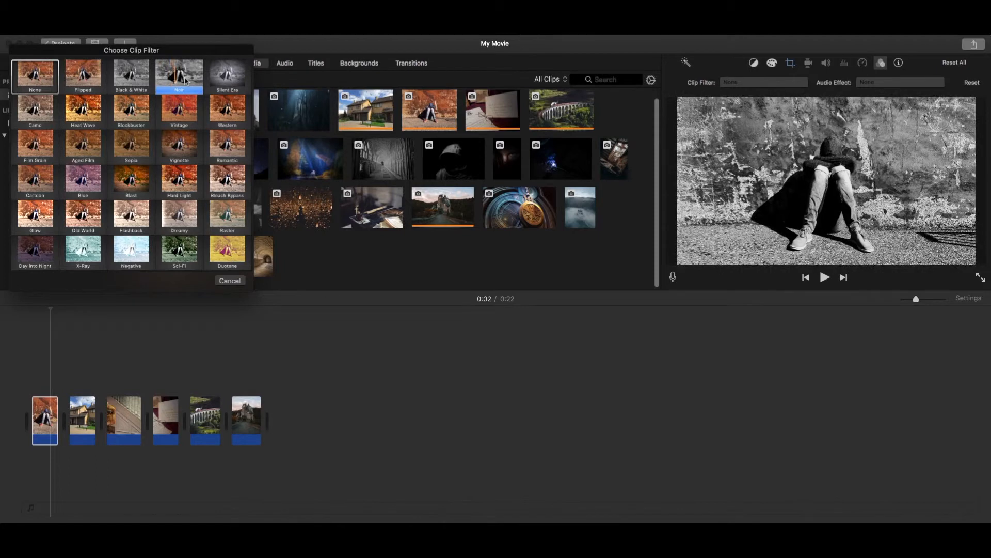
left_click(178, 107)
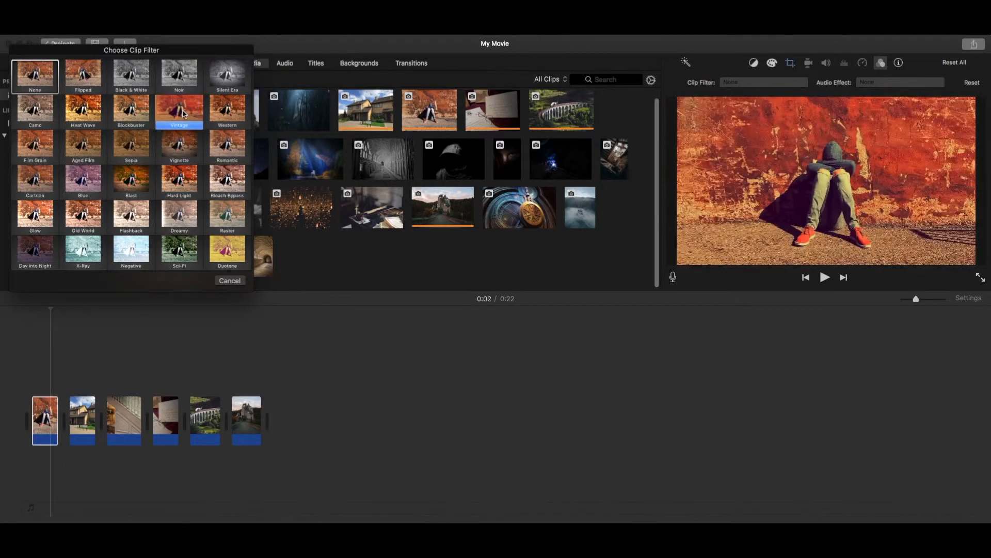
left_click(35, 75)
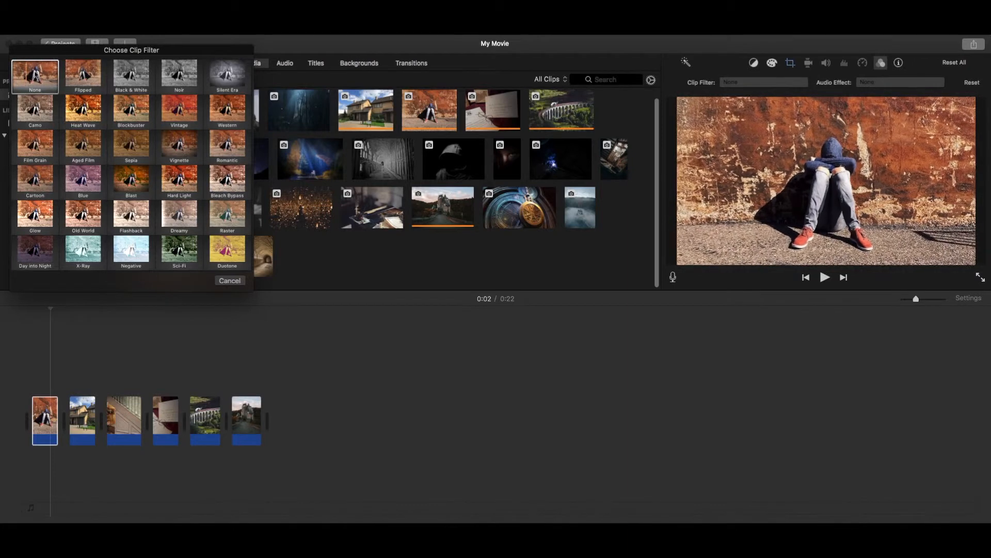
left_click(179, 74)
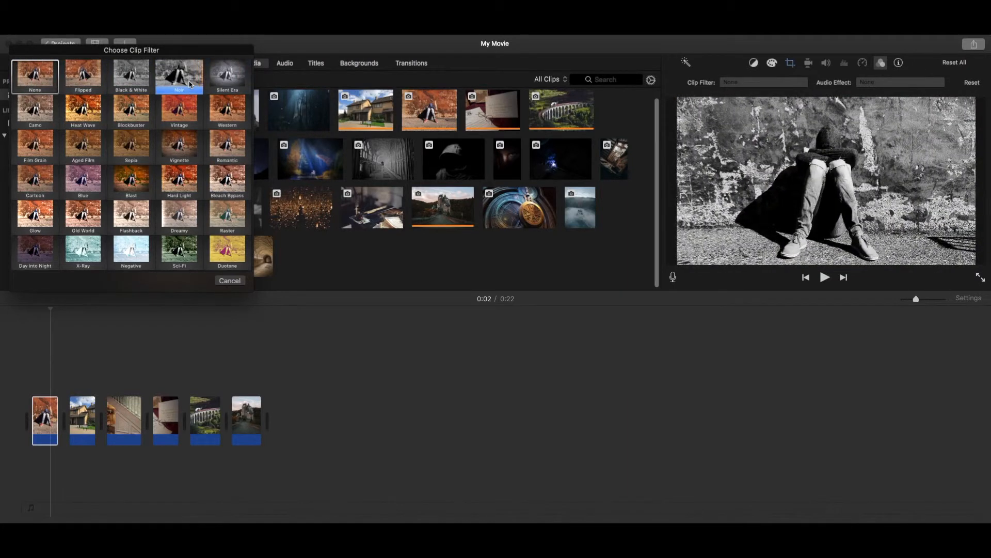
left_click(226, 72)
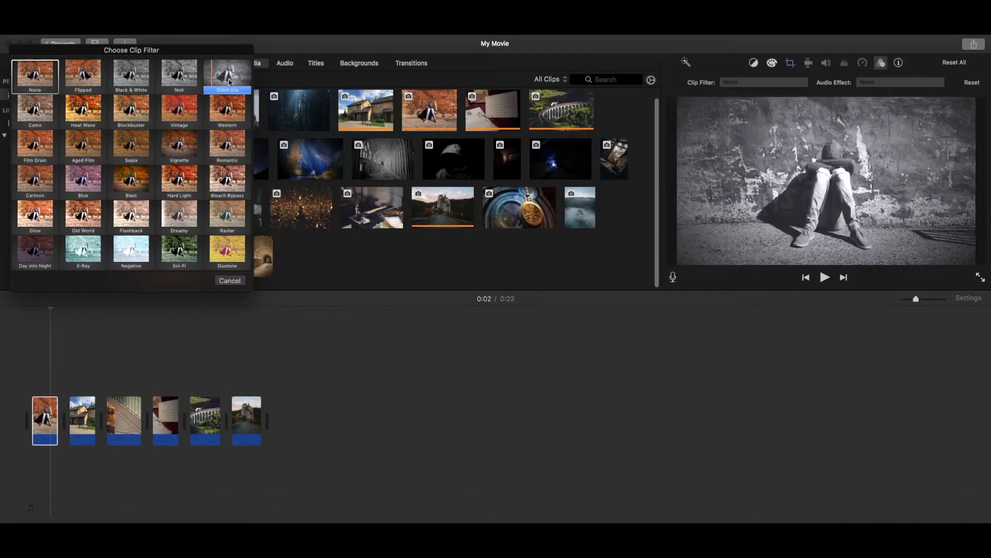
left_click(226, 71)
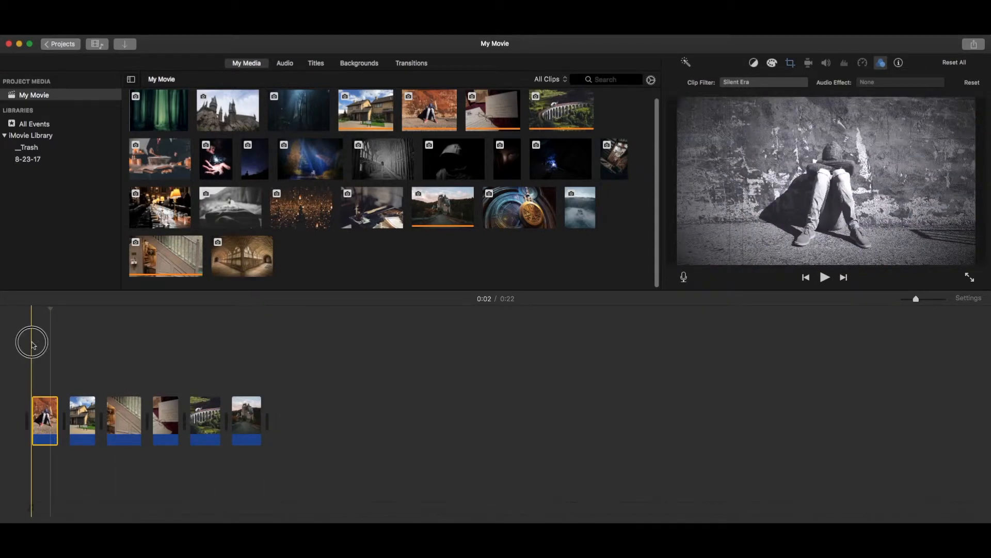
Step: Move the playhead onto the house photo and select it for editing
left_click(824, 277)
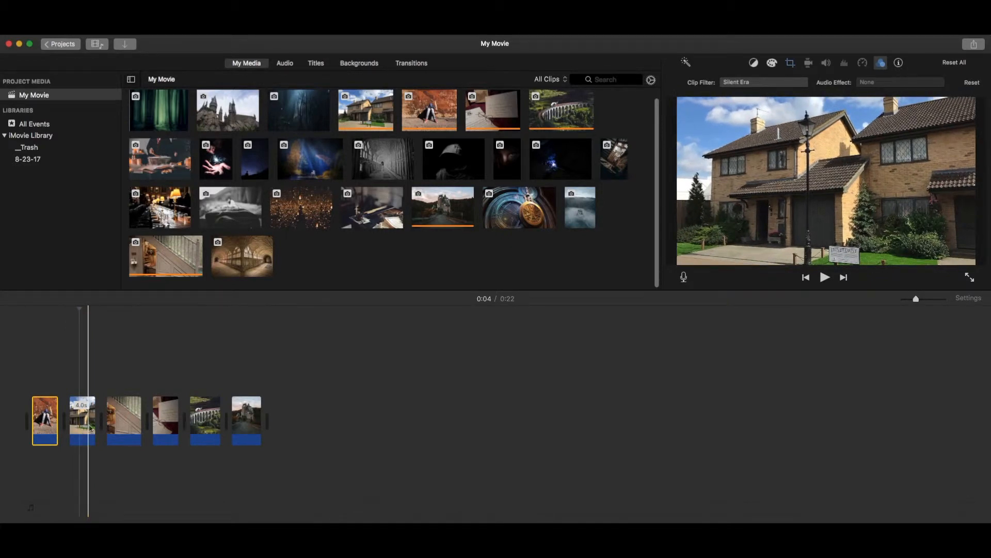
left_click(82, 420)
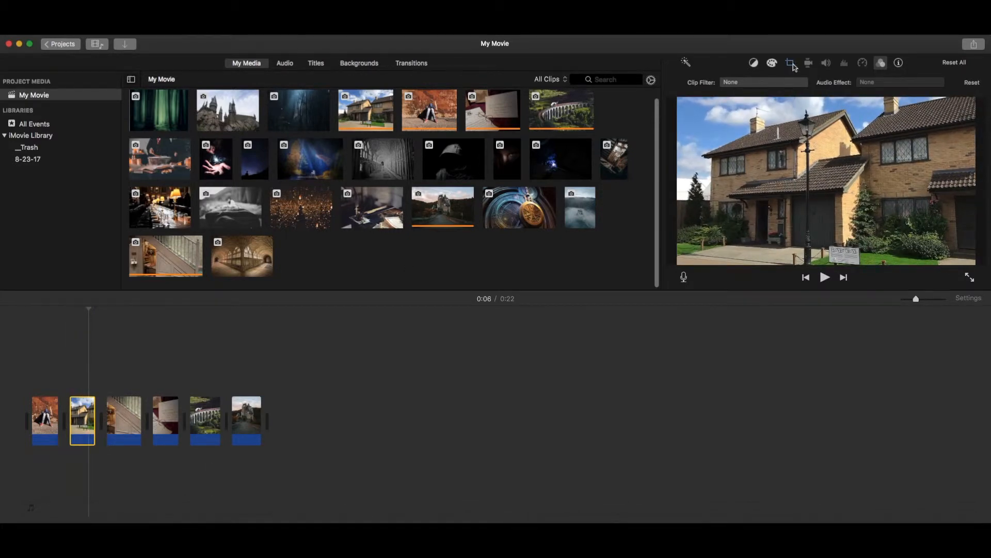
Step: Set the house photo to Crop to Fill instead of Ken Burns, trying Fit along the way
left_click(789, 63)
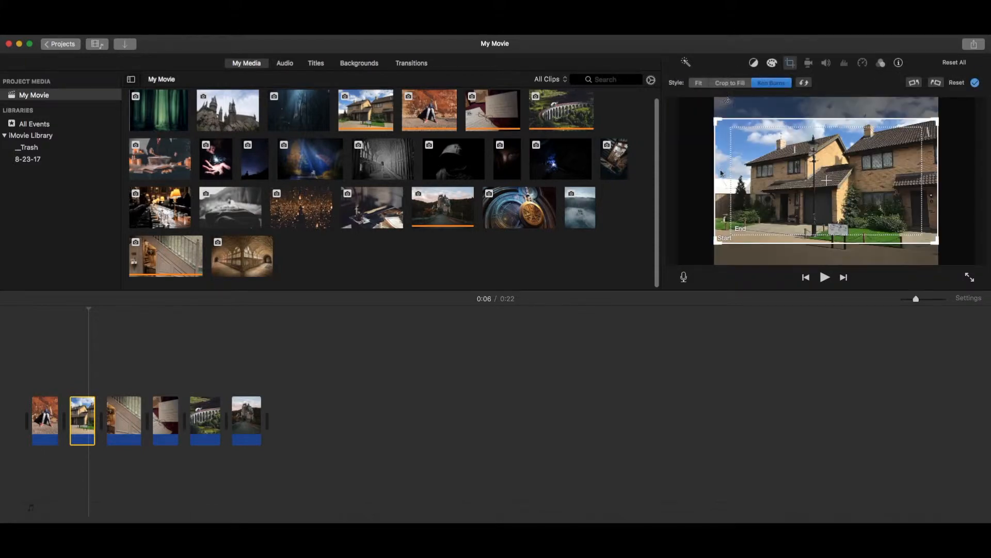
left_click(730, 83)
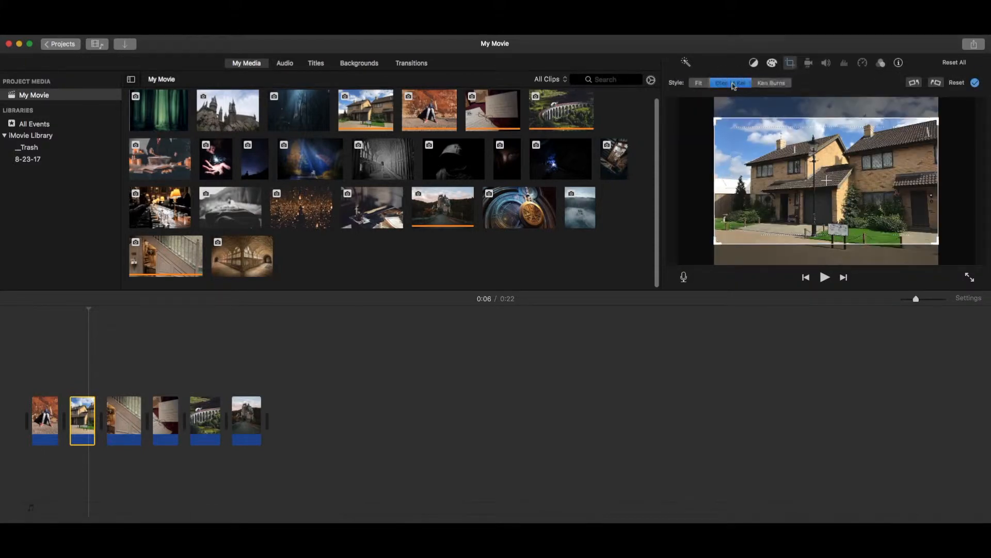
left_click(730, 82)
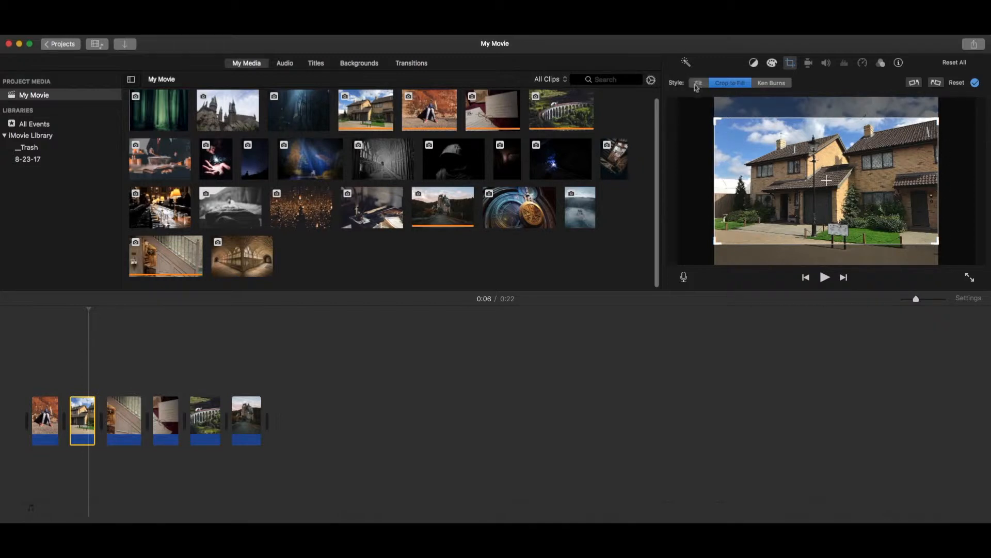
left_click(698, 82)
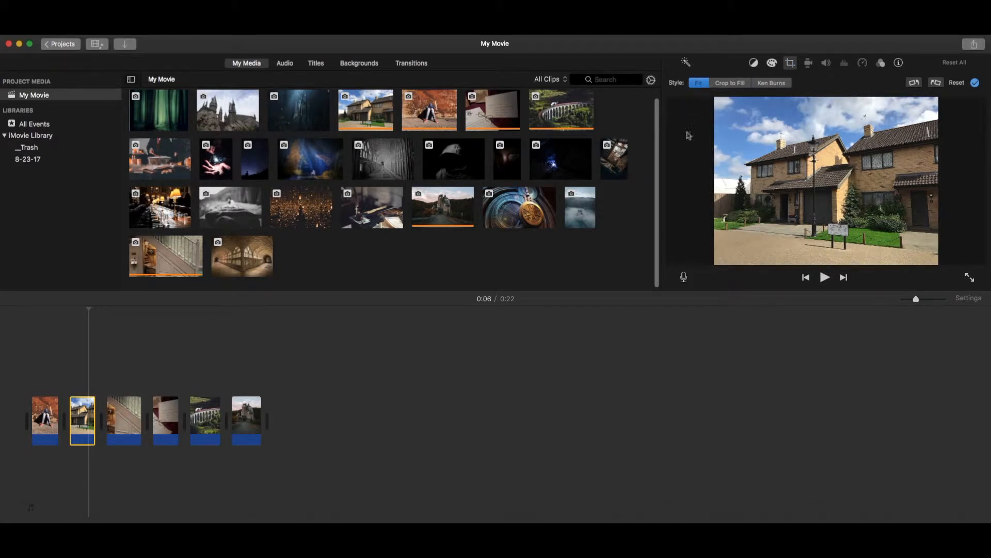
mouse_move(953, 219)
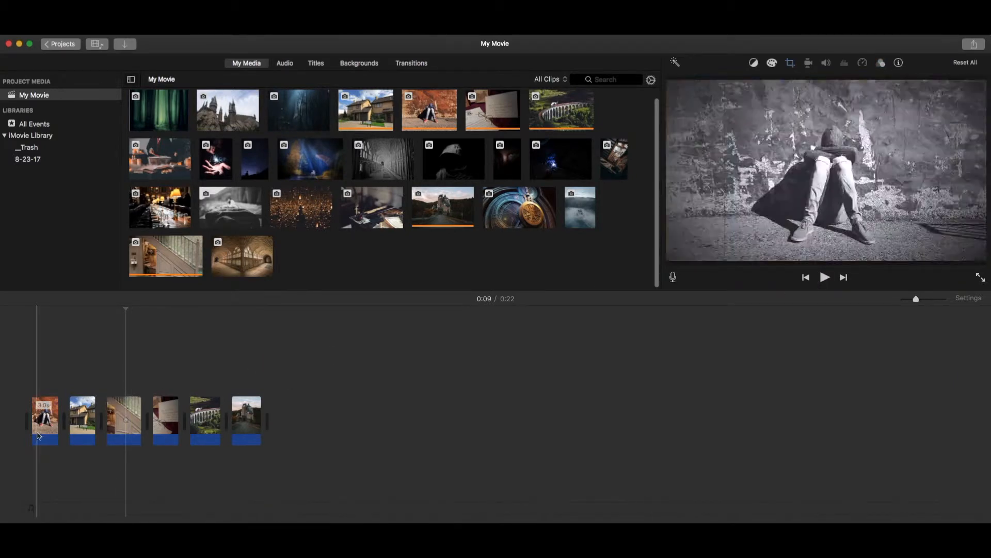
left_click(81, 420)
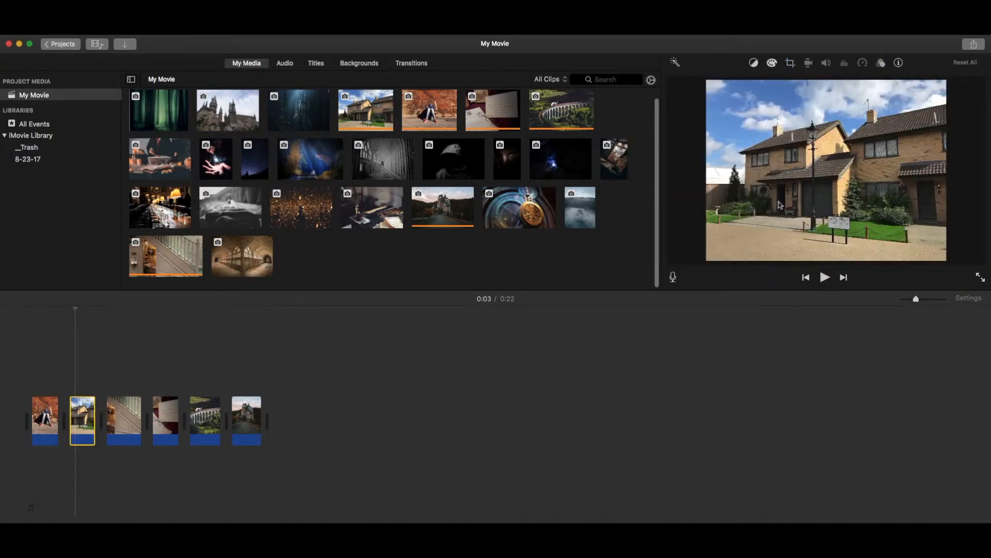
left_click(790, 63)
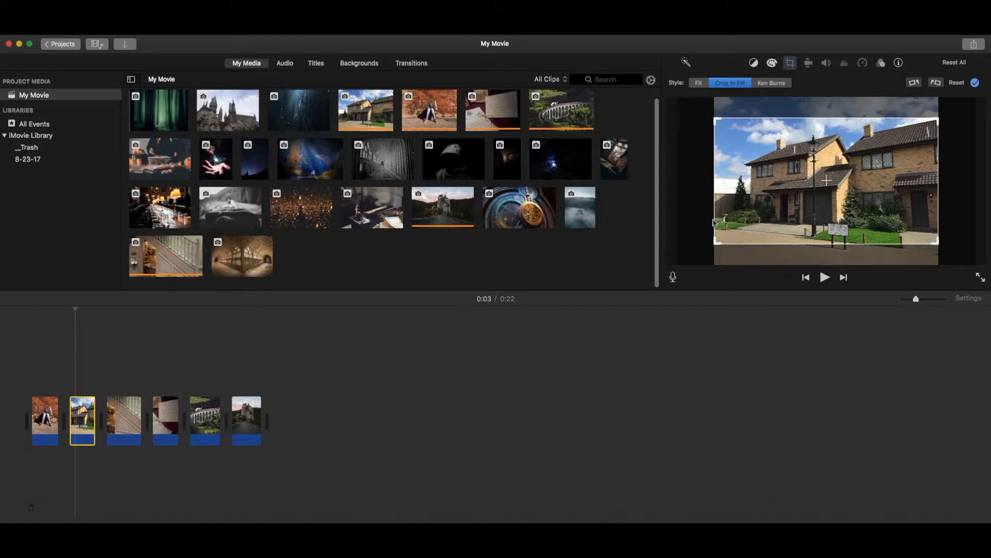
mouse_move(843, 244)
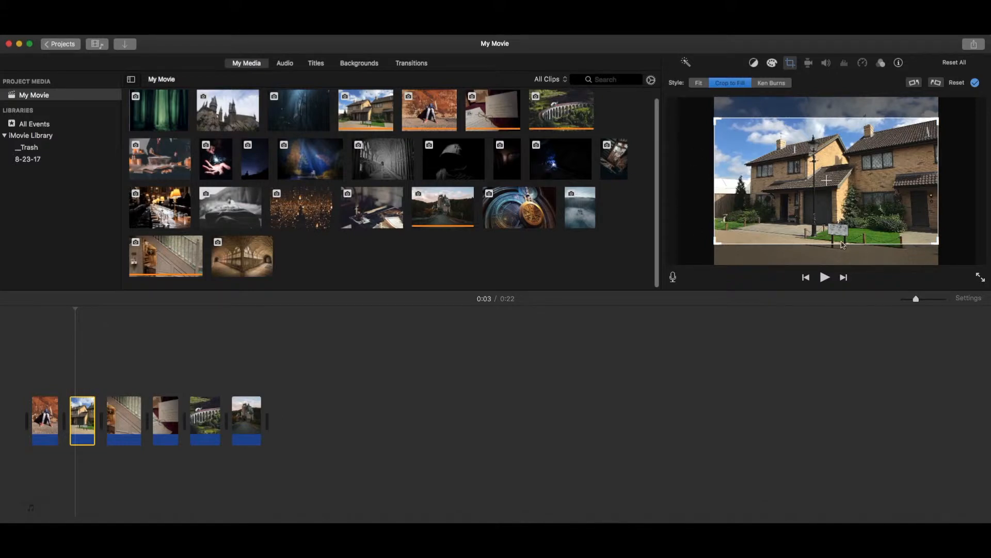
mouse_move(85, 351)
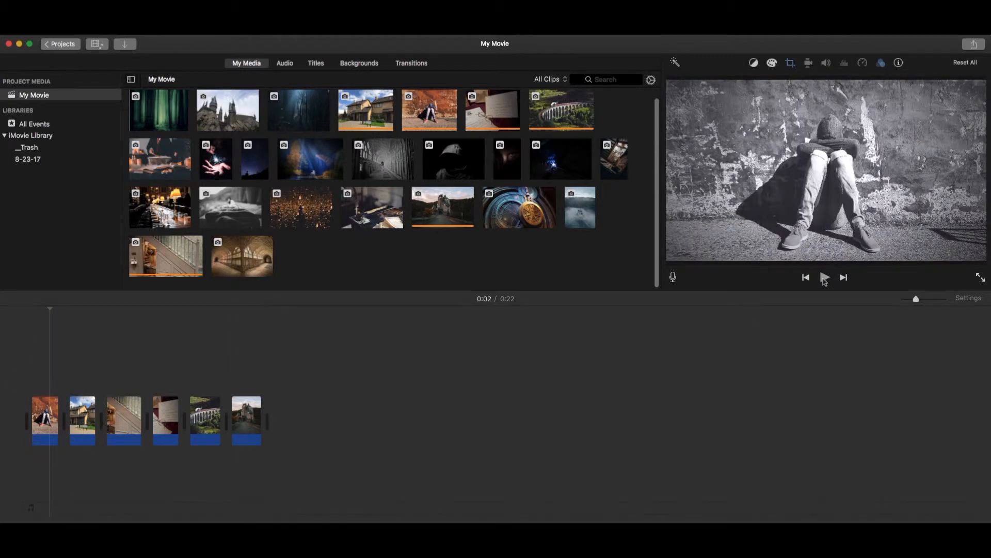
Step: Play the movie from the start and select the castle photo at the end
left_click(824, 277)
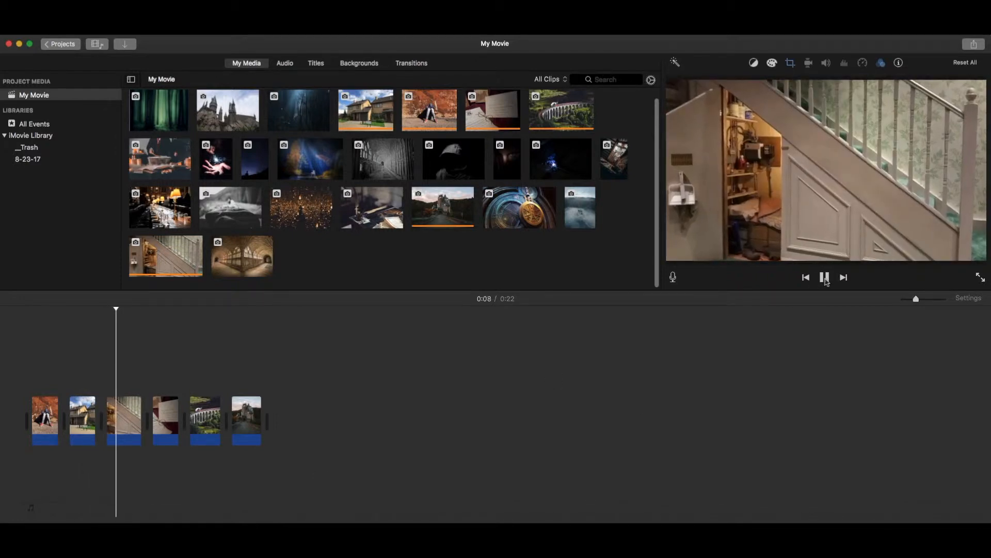
left_click(825, 276)
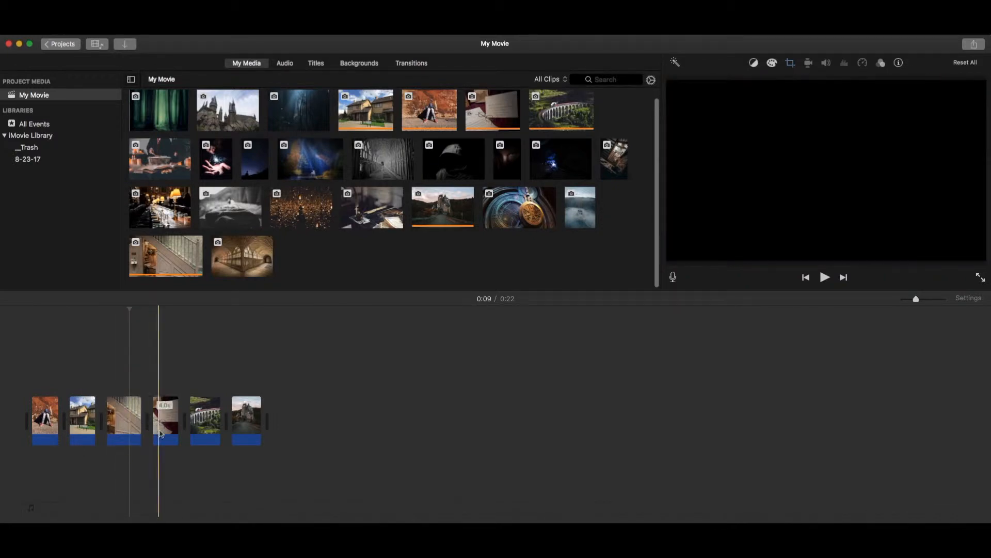
left_click(164, 420)
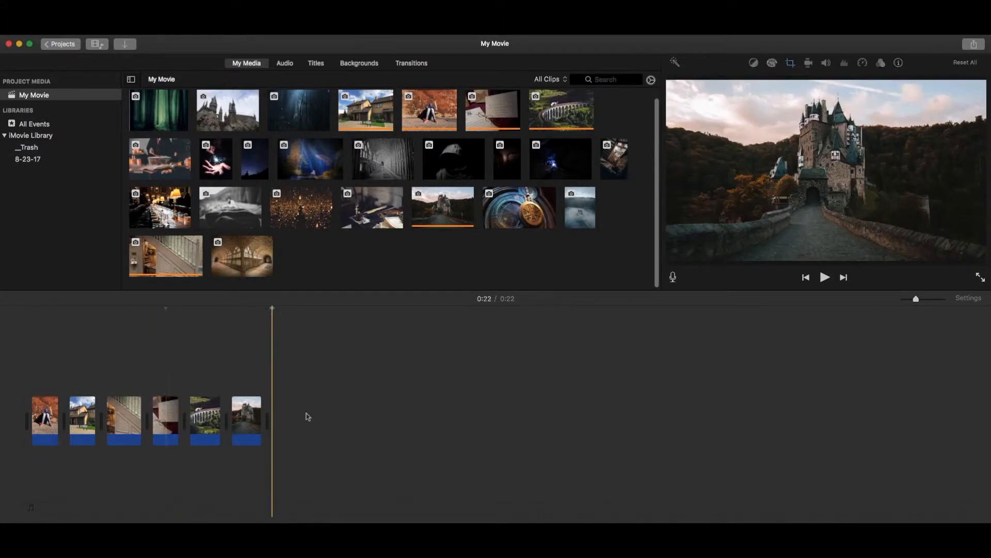
mouse_move(376, 398)
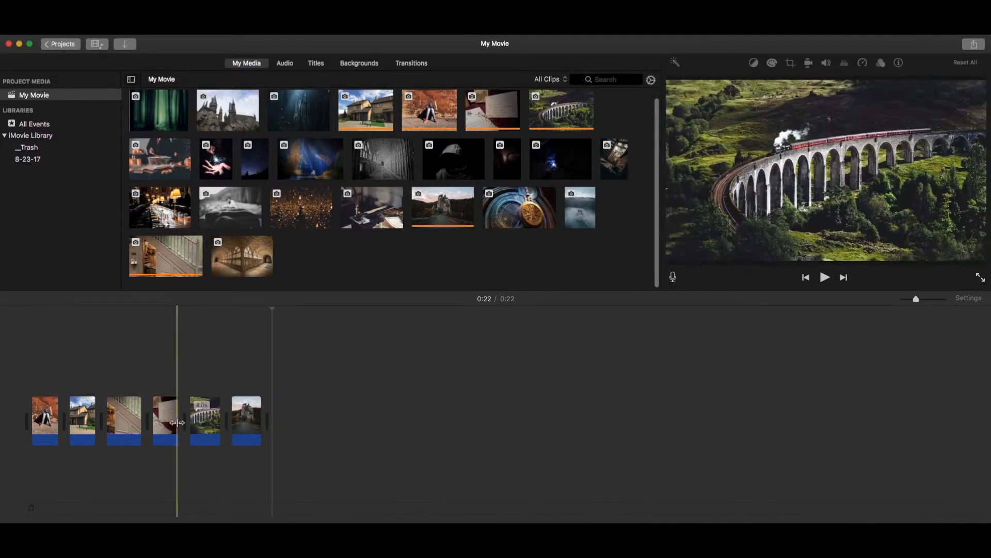
left_click(164, 421)
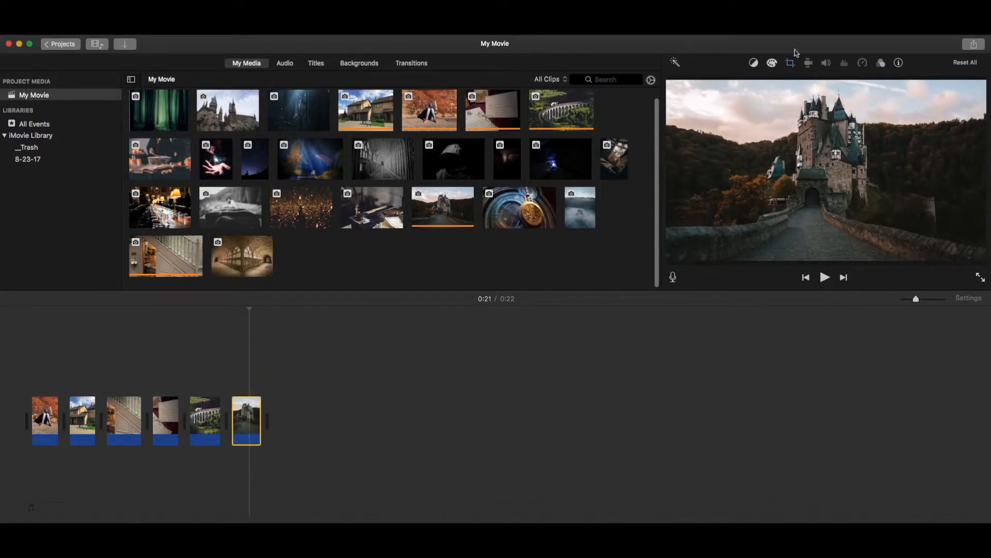
Step: Add the sparkling hands photo after the castle with a Ken Burns pan from the upper hand down to the palm
left_click(790, 63)
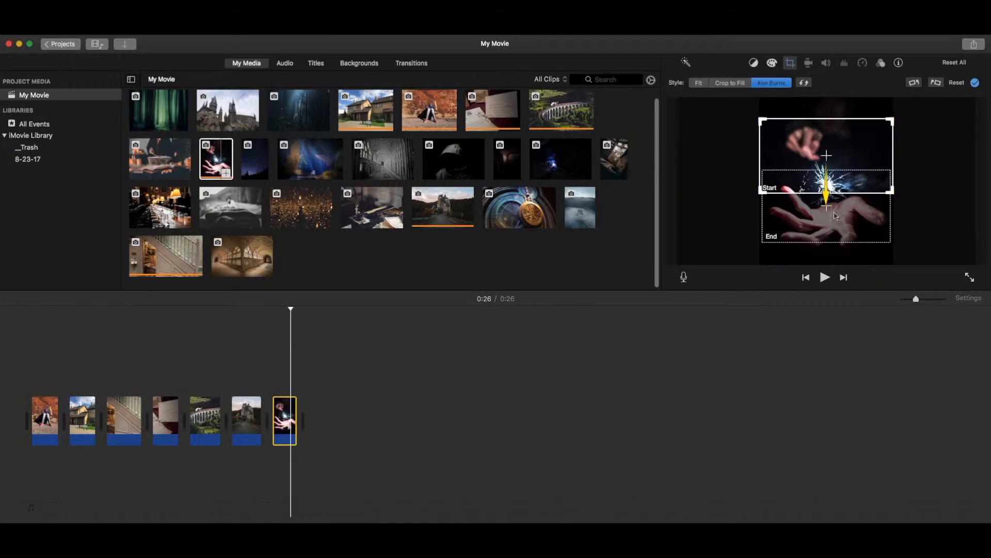
mouse_move(813, 124)
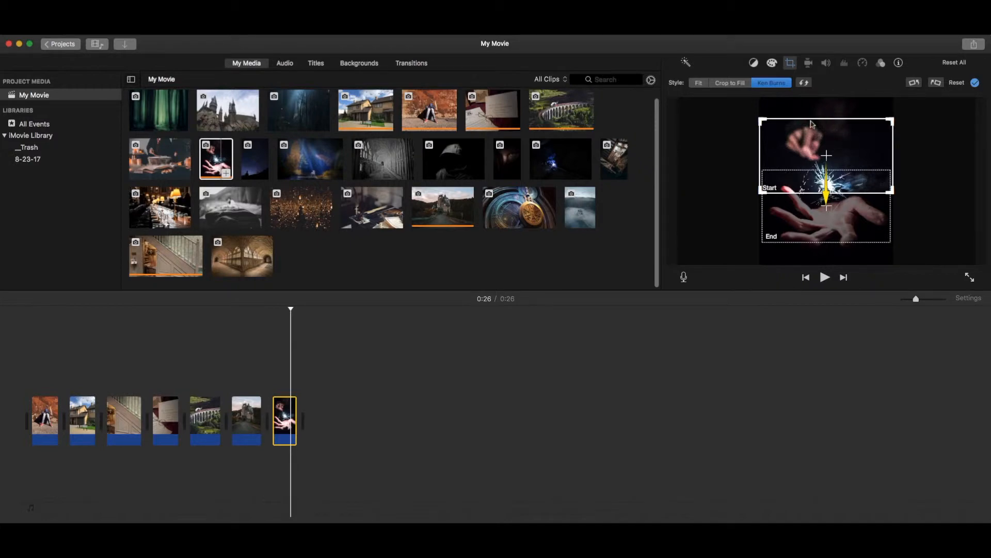
mouse_move(846, 150)
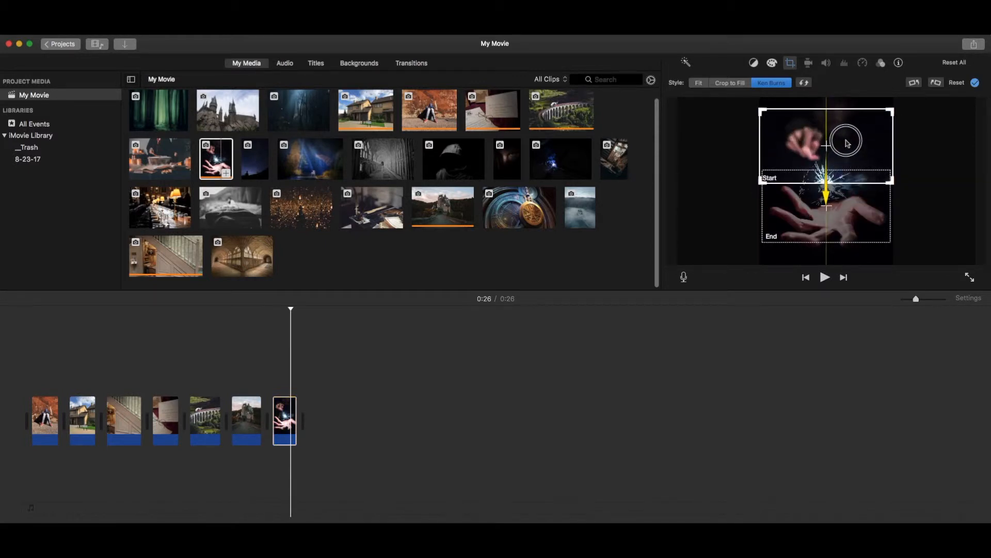
left_click_drag(845, 142, 836, 234)
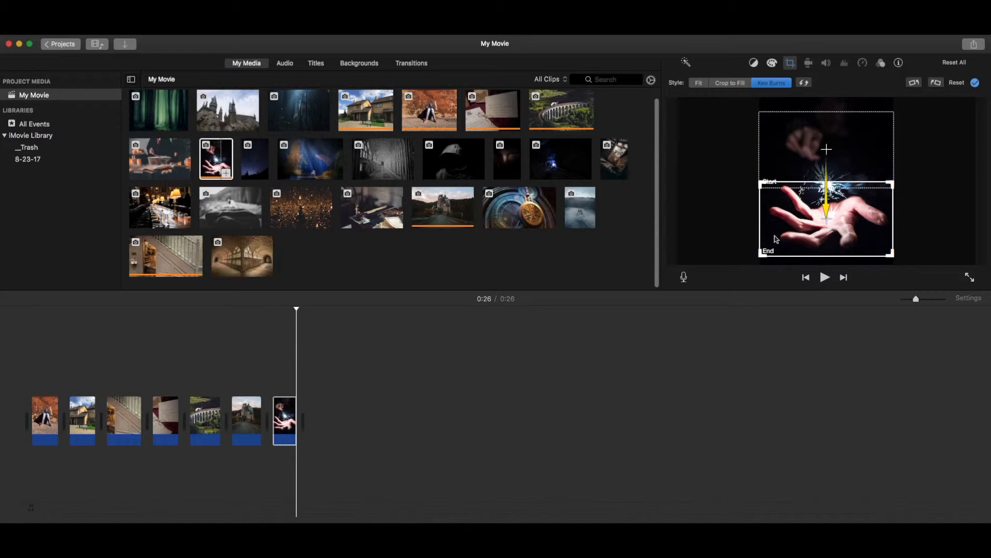
mouse_move(647, 300)
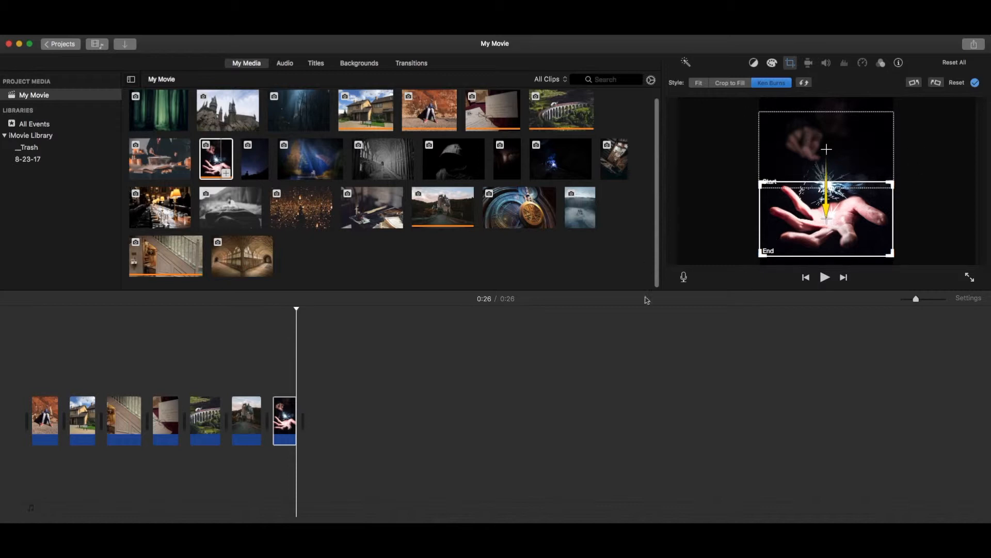
left_click(824, 277)
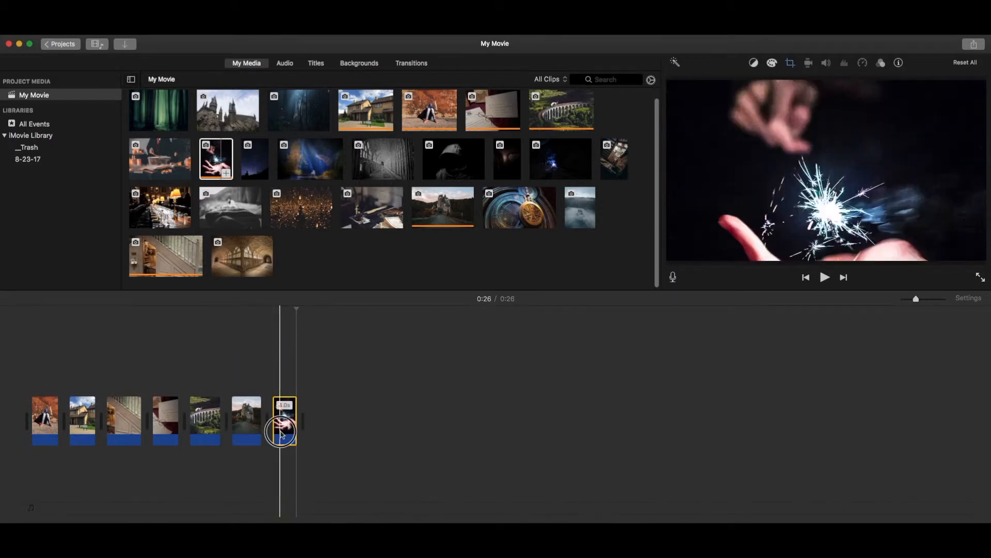
left_click(790, 63)
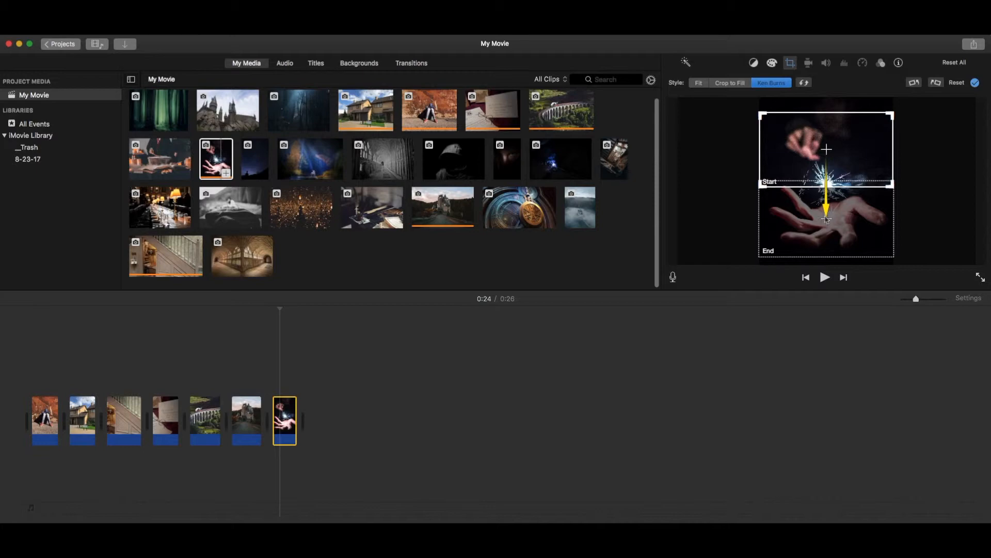
mouse_move(728, 89)
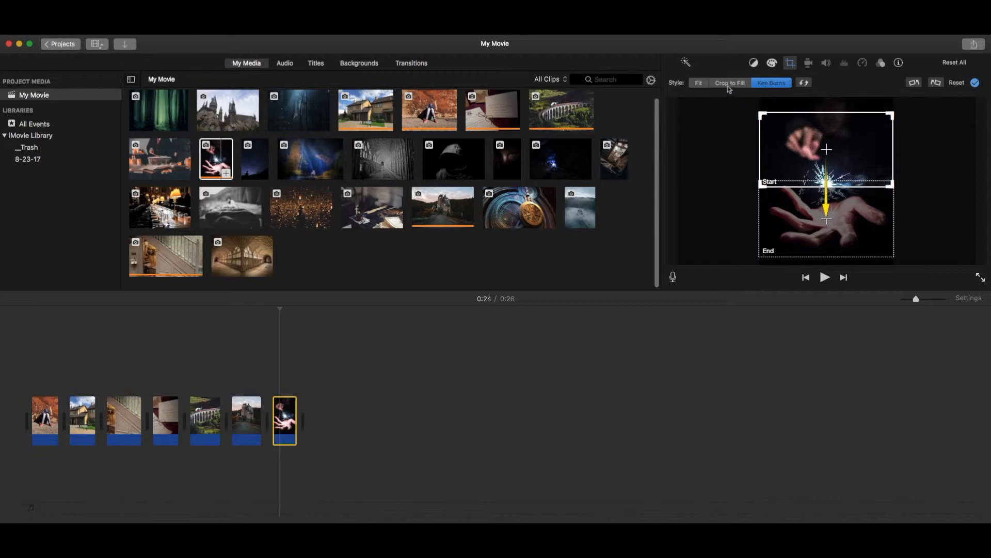
Step: Set the sparkler photo's crop style to Fit so it shows whole instead of panning
left_click(729, 82)
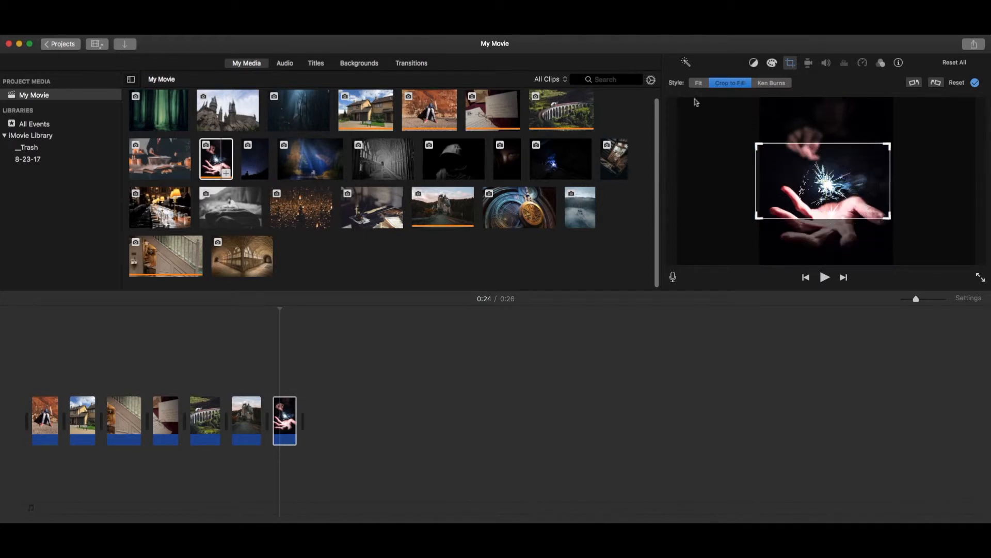
left_click(698, 82)
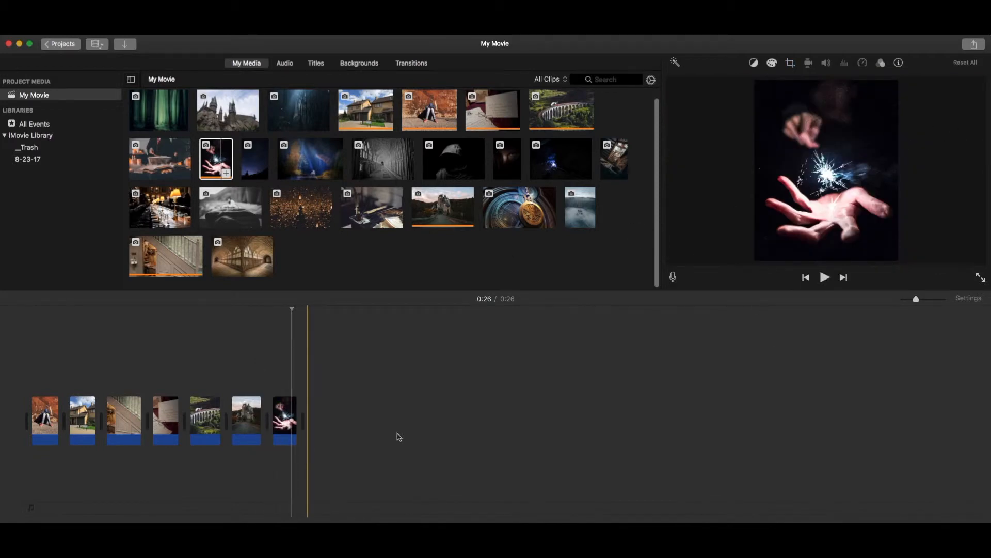
left_click(358, 63)
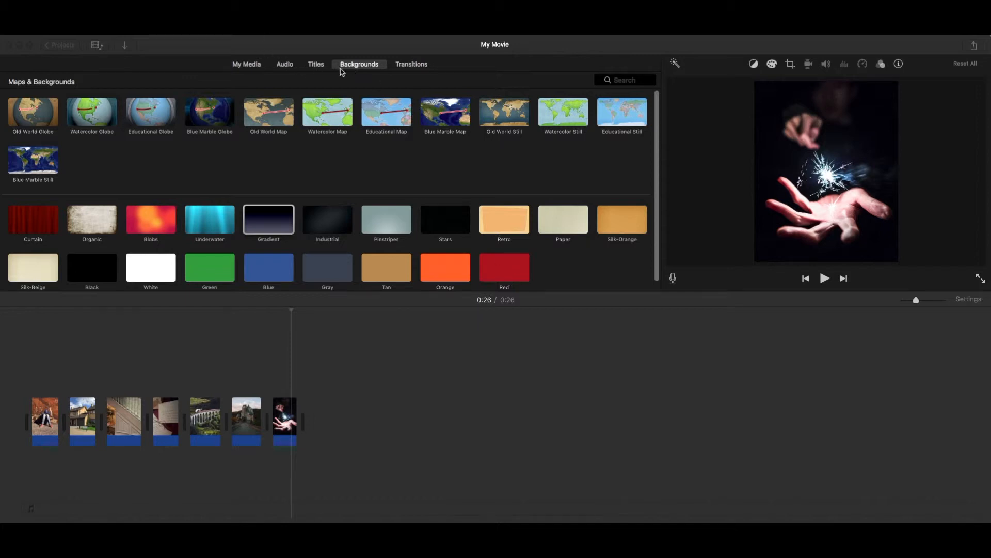
Step: Move from My Media through Titles to the Transitions gallery to pick the Ripple style
left_click(246, 64)
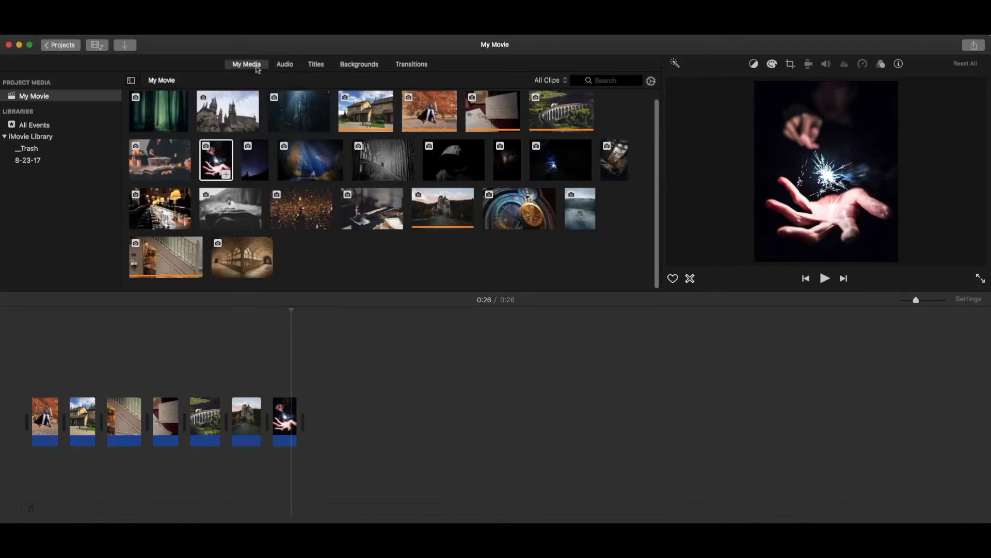
mouse_move(272, 69)
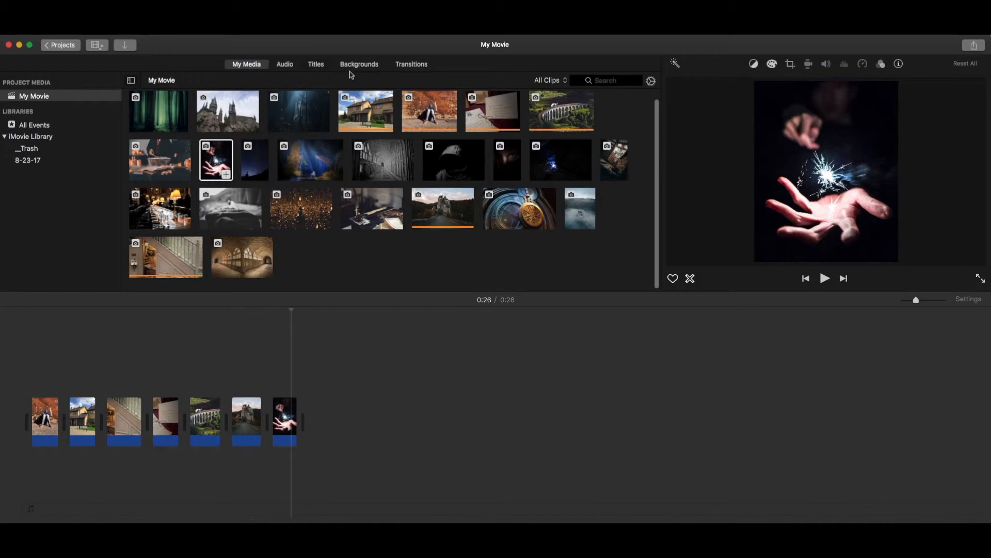
left_click(316, 64)
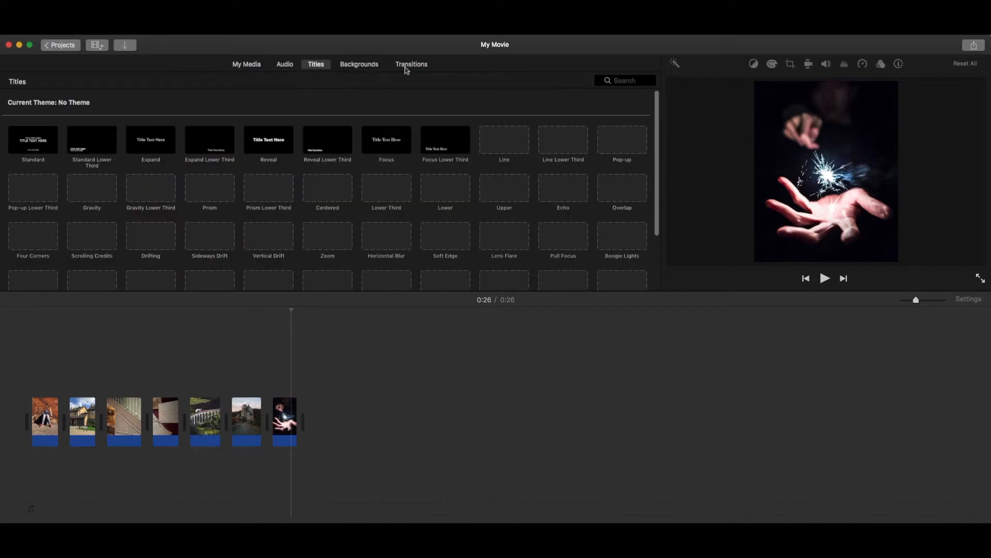
left_click(411, 64)
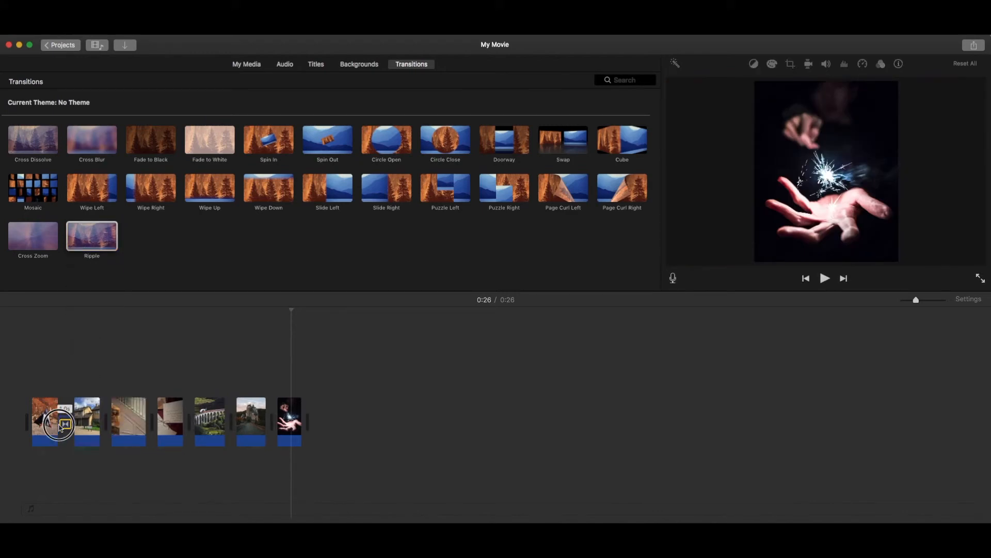
Step: Drop the transition between the hooded-figure and house photos and preview it
left_click(63, 421)
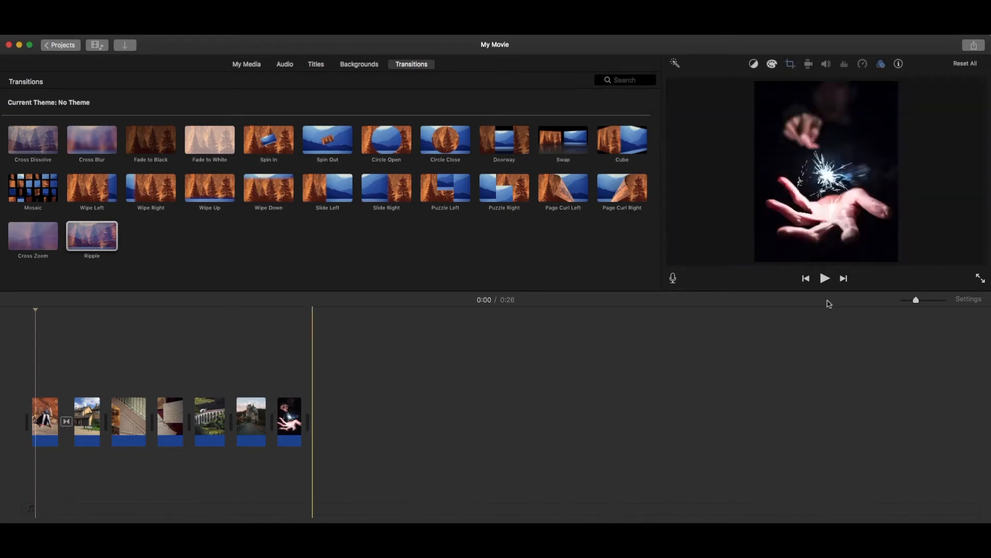
left_click(824, 278)
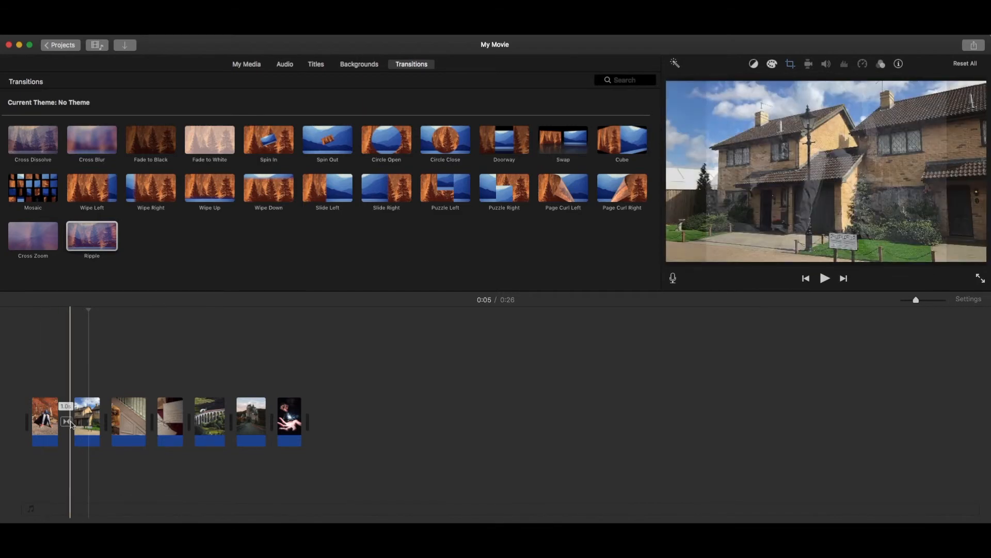
left_click(358, 64)
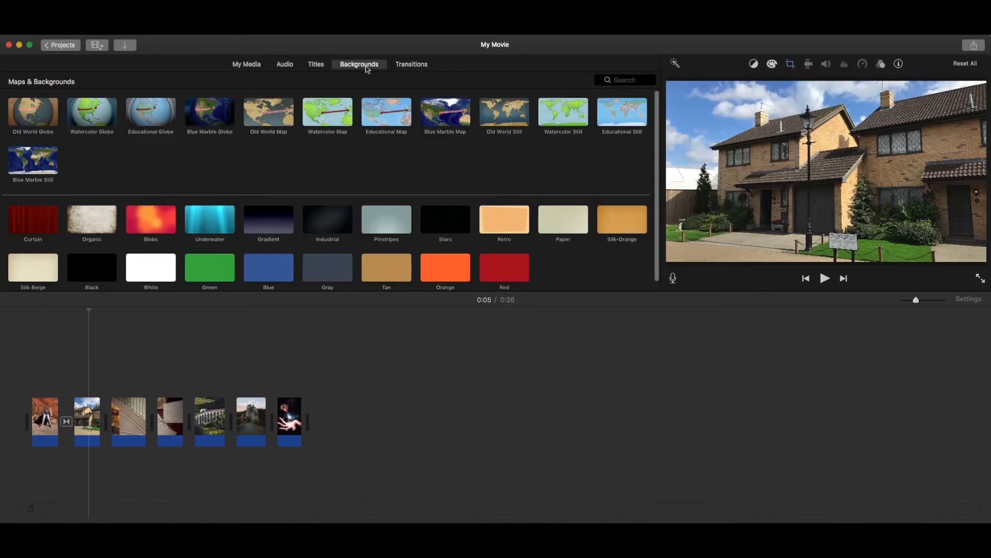
mouse_move(426, 210)
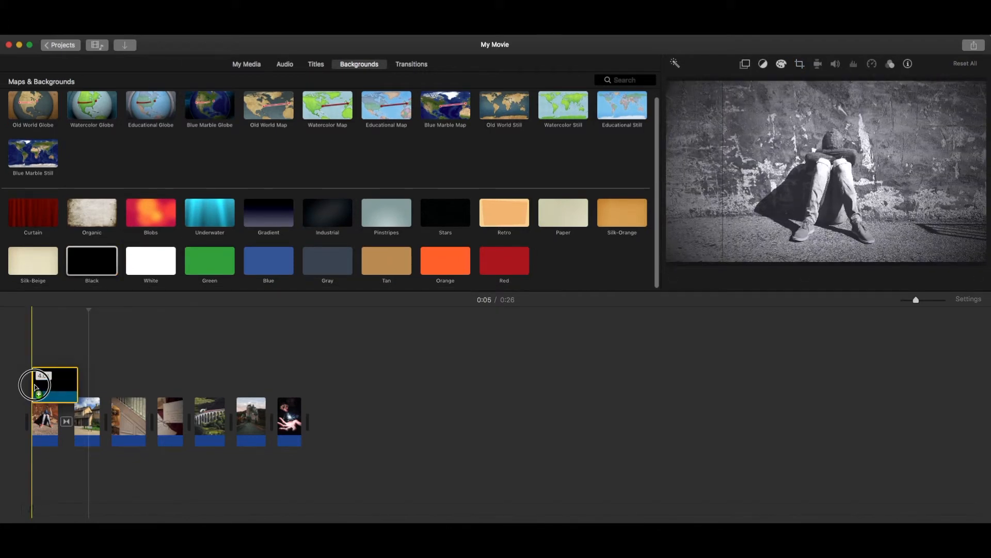
Step: Add a Black background clip at the very start of the movie, before the hooded-figure photo
left_click_drag(33, 384, 38, 411)
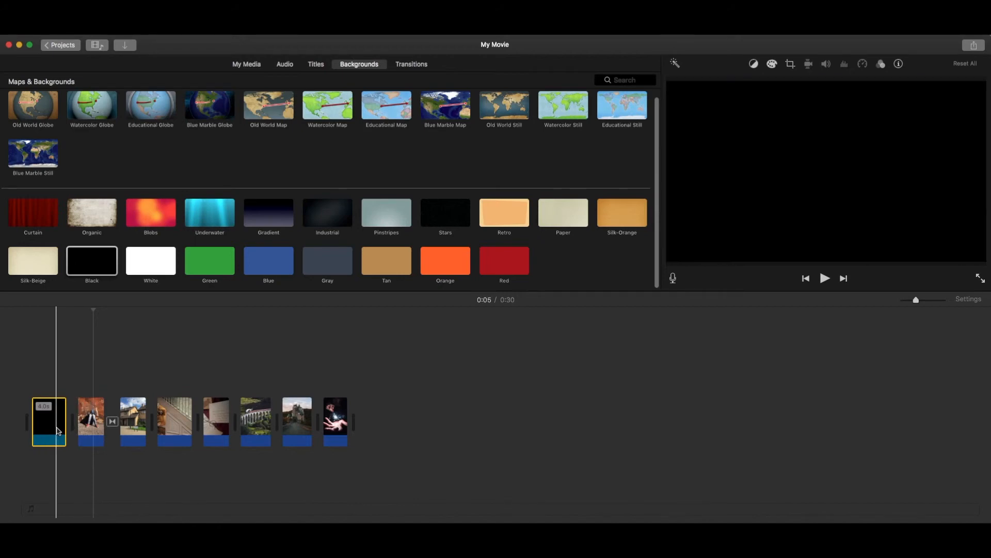
left_click(316, 64)
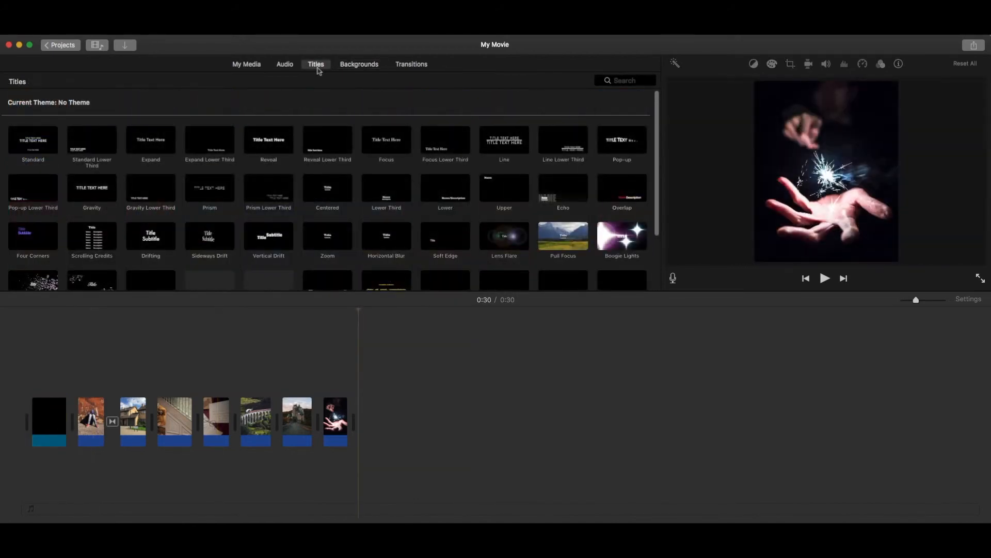
mouse_move(282, 142)
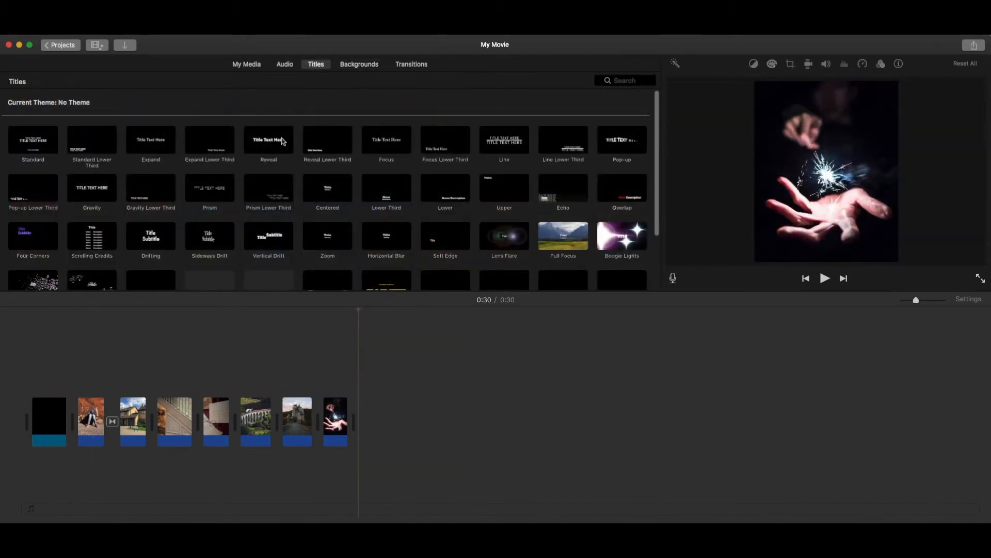
mouse_move(268, 140)
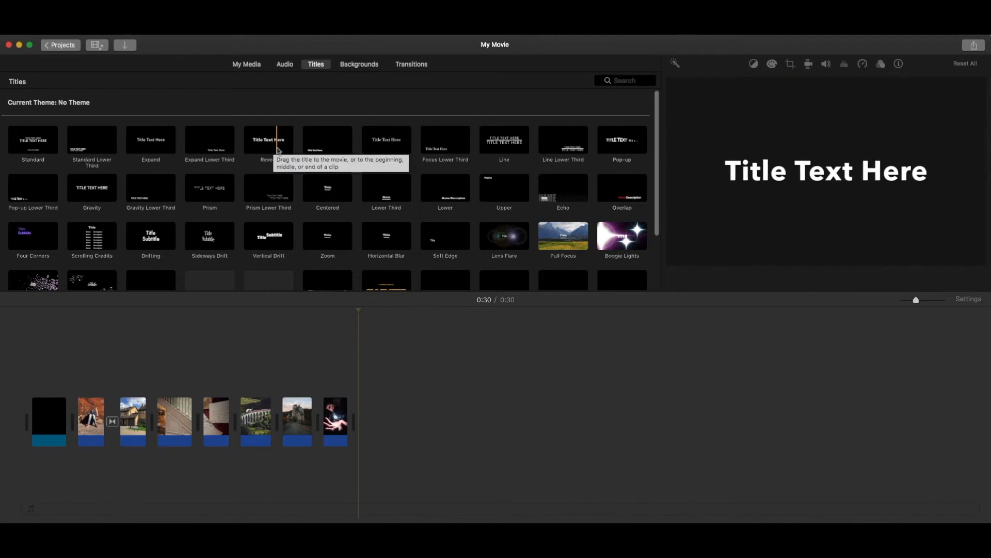
Step: Place the Reveal title above the first photo and preview it in playback
left_click_drag(269, 139, 244, 318)
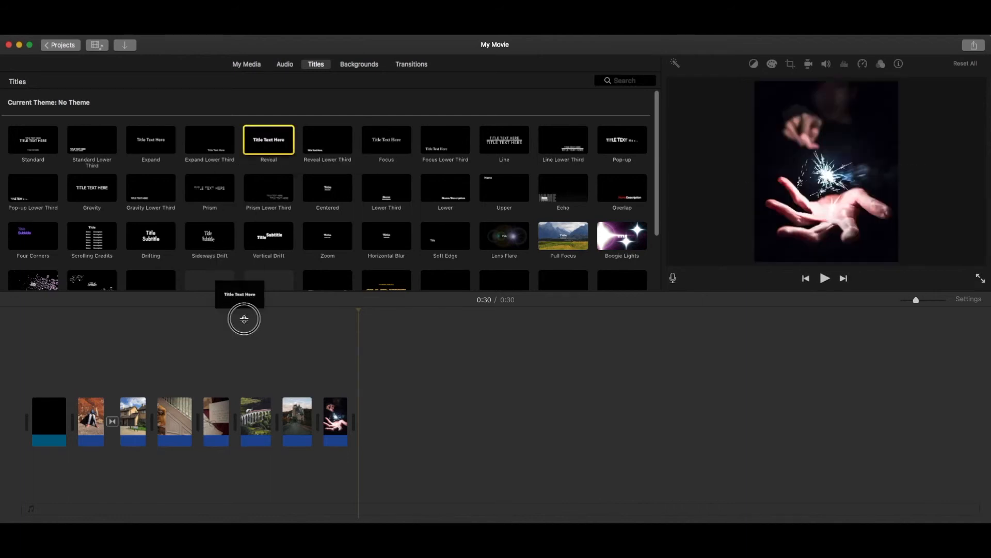
left_click_drag(244, 319, 83, 368)
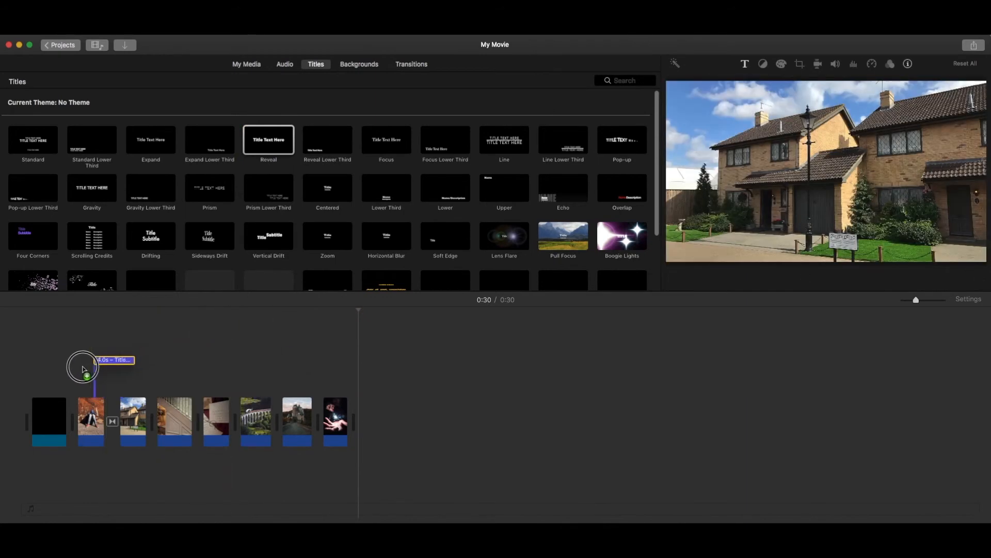
left_click_drag(84, 369, 98, 386)
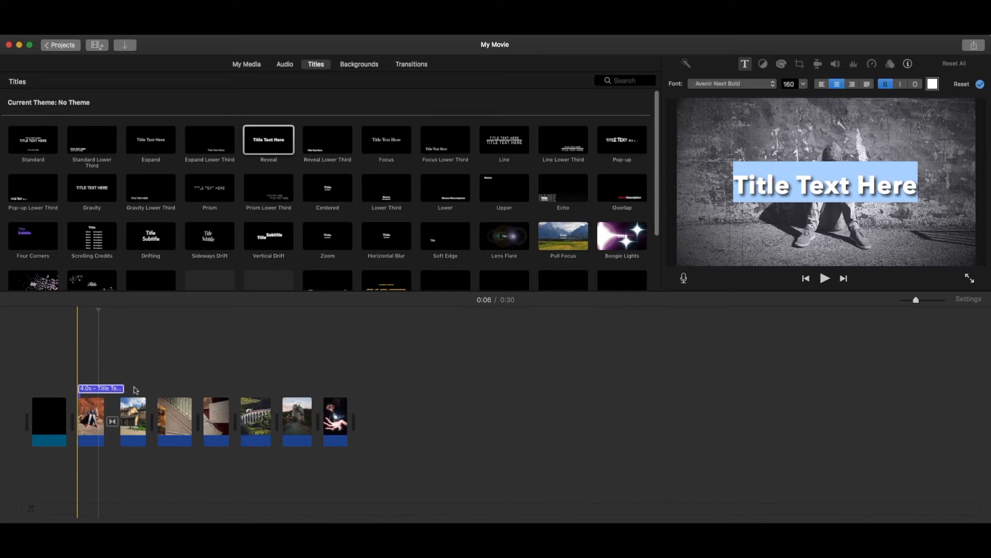
mouse_move(68, 374)
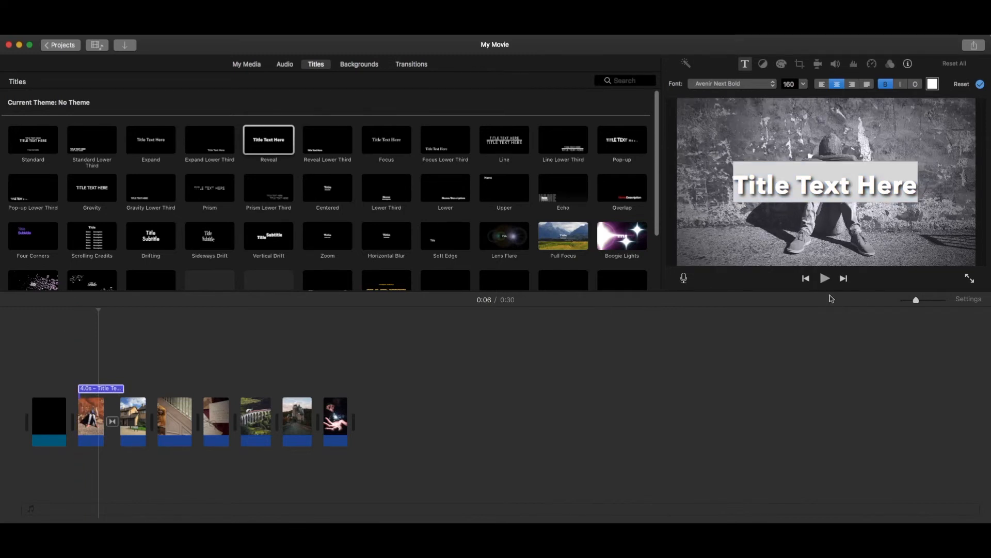
left_click(824, 278)
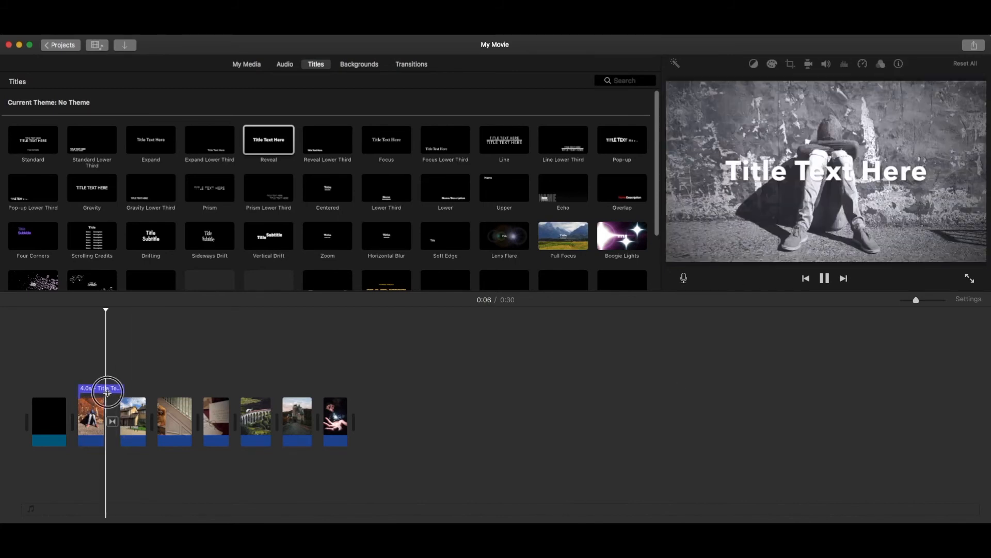
Step: Lengthen the title clip to about 7.3 seconds over the opening photo
left_click(107, 389)
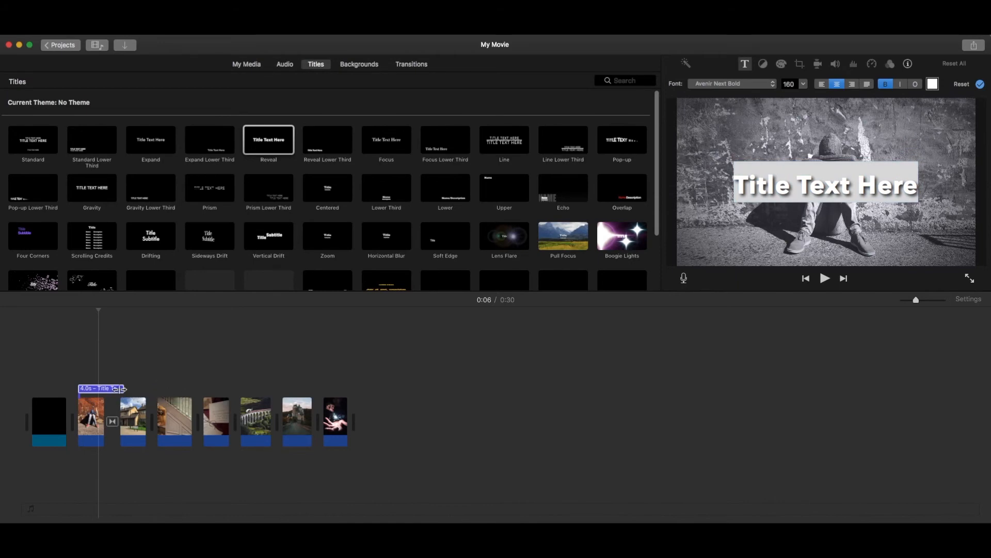
left_click_drag(120, 387, 178, 387)
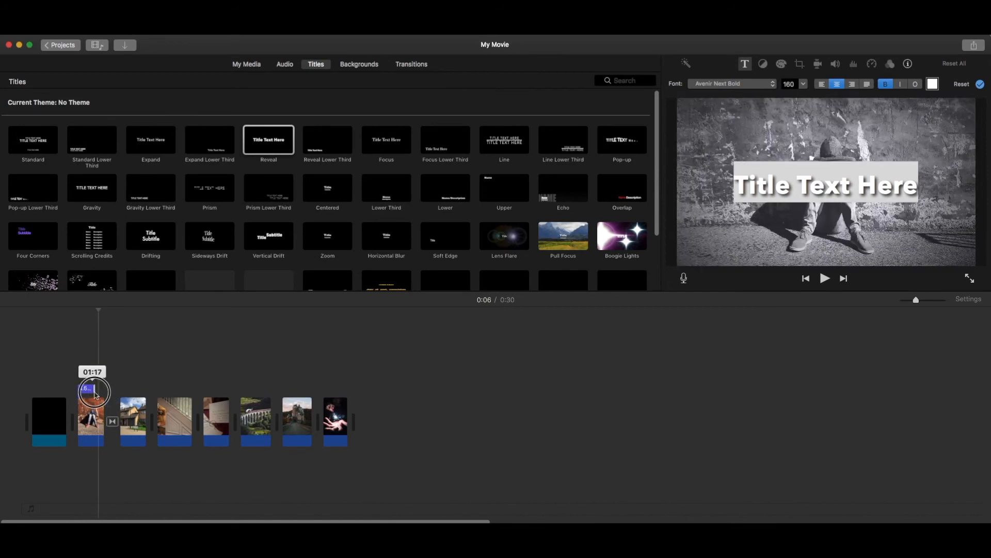
left_click(411, 64)
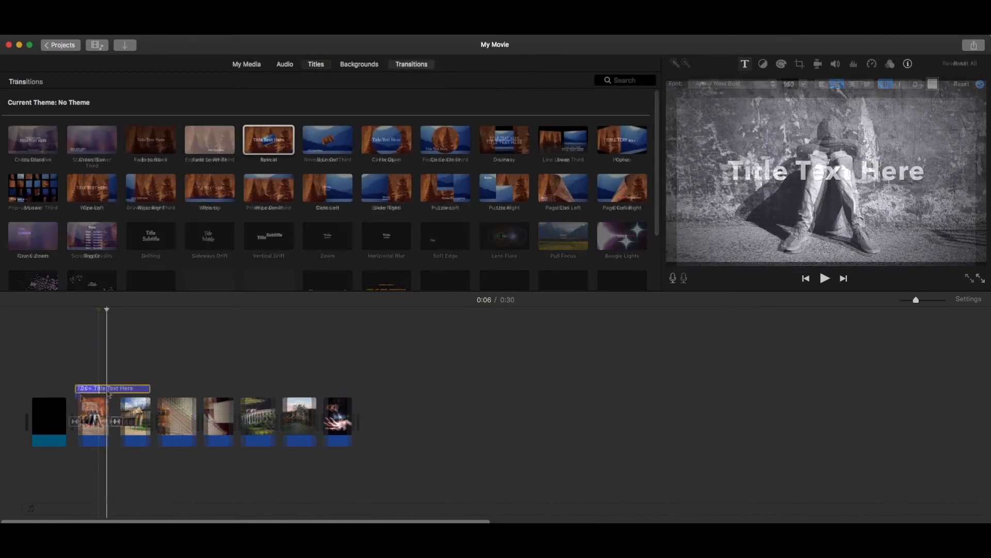
left_click(316, 64)
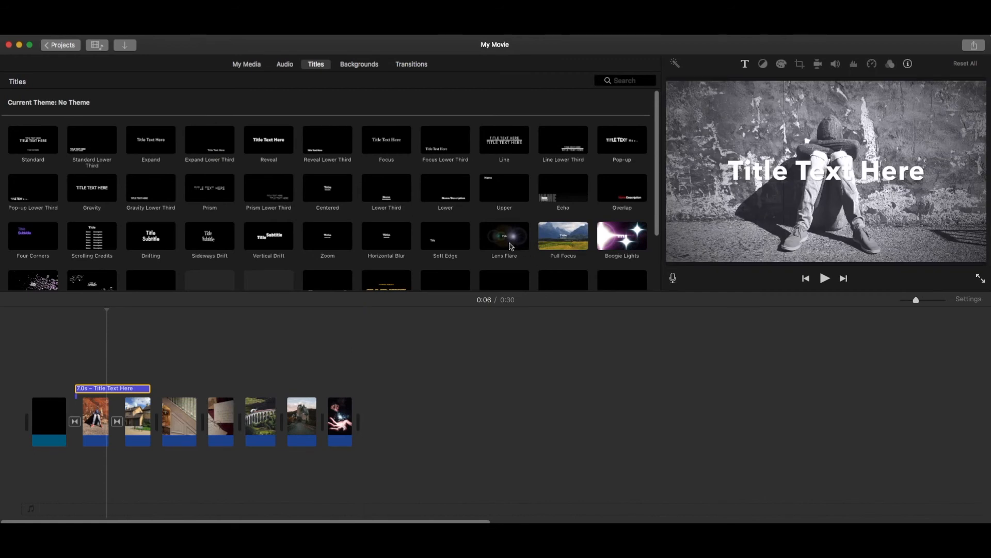
mouse_move(504, 236)
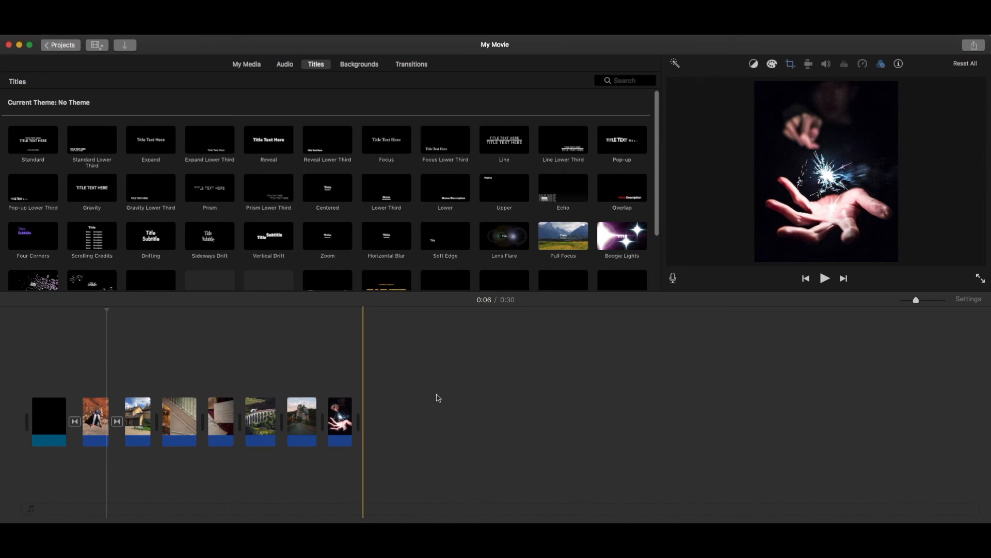
Step: Delete the Title Text Here clip and select the black opening clip
left_click(49, 420)
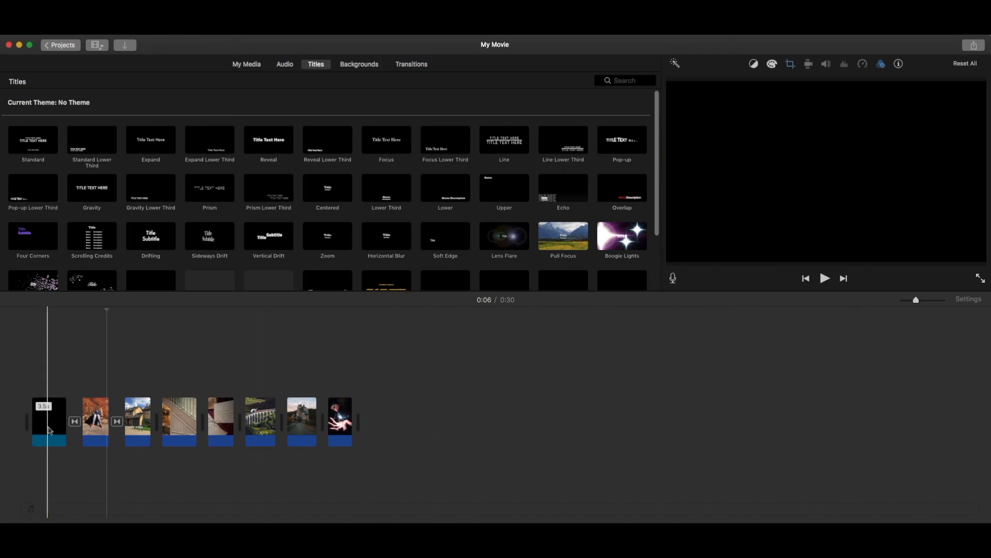
left_click(49, 420)
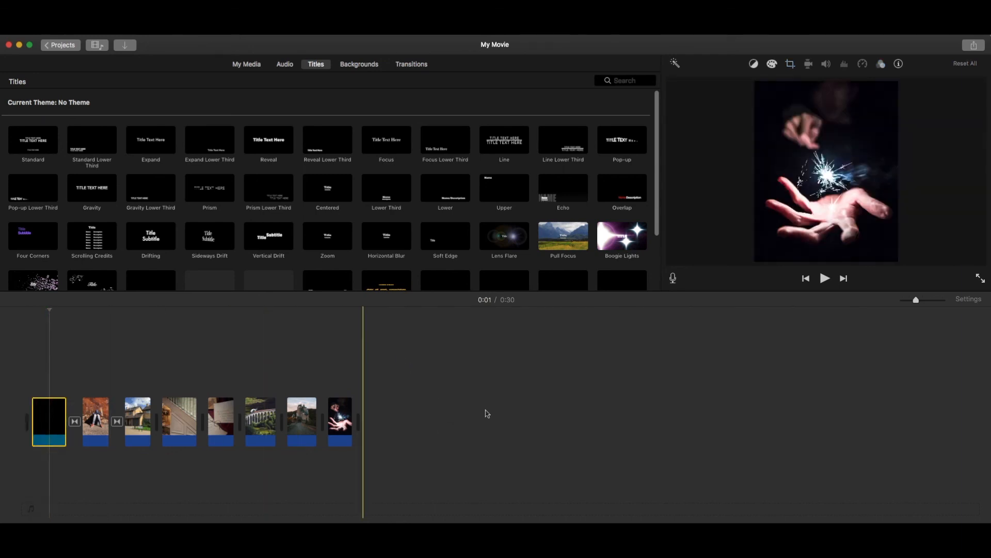